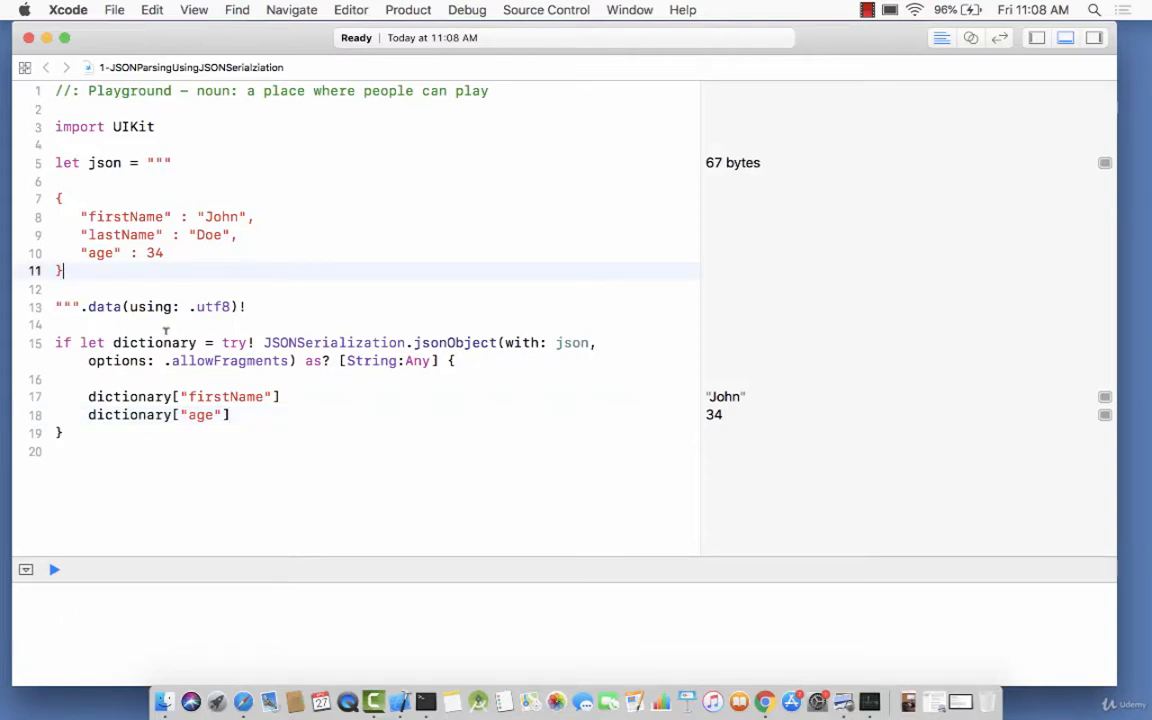
Declare an empty struct Customer below import UIKit, modelled on the JSON fields
double_click(154, 342)
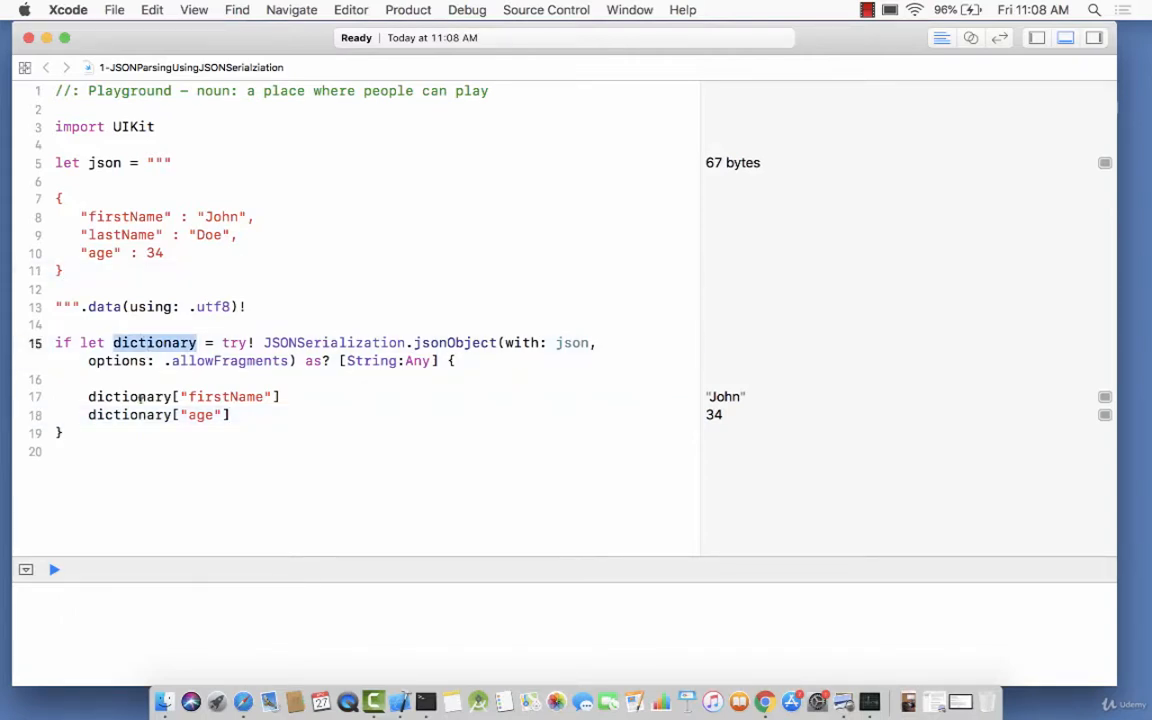
double_click(224, 396)
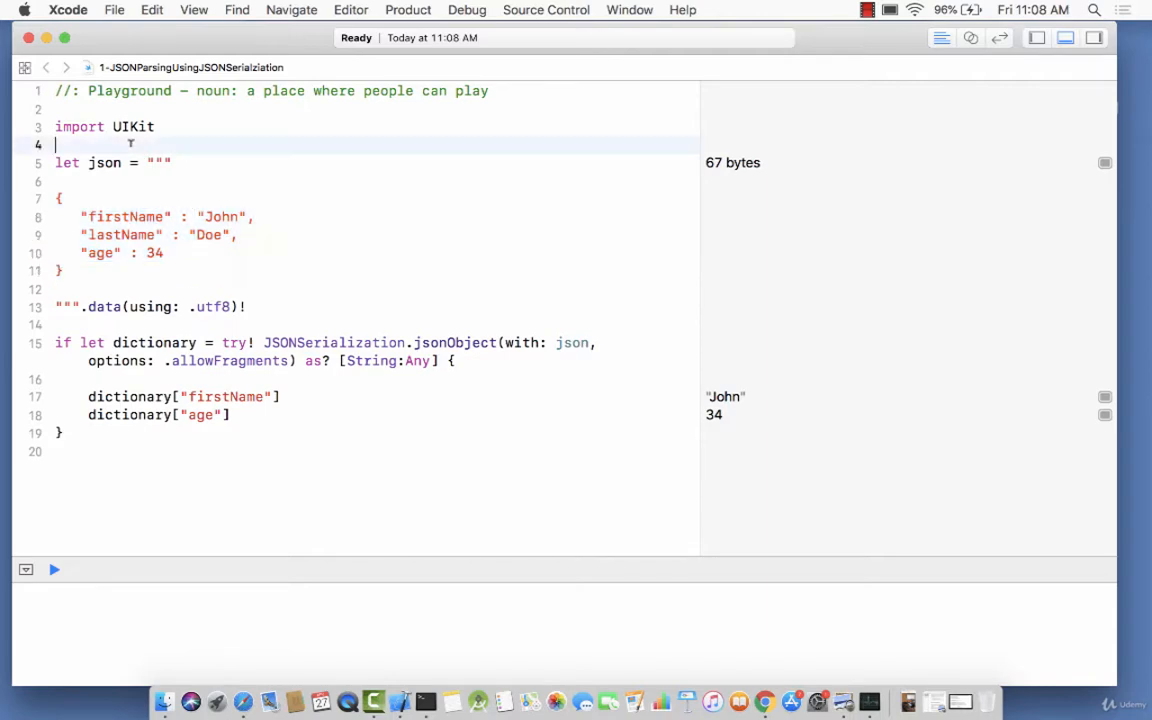
text(st)
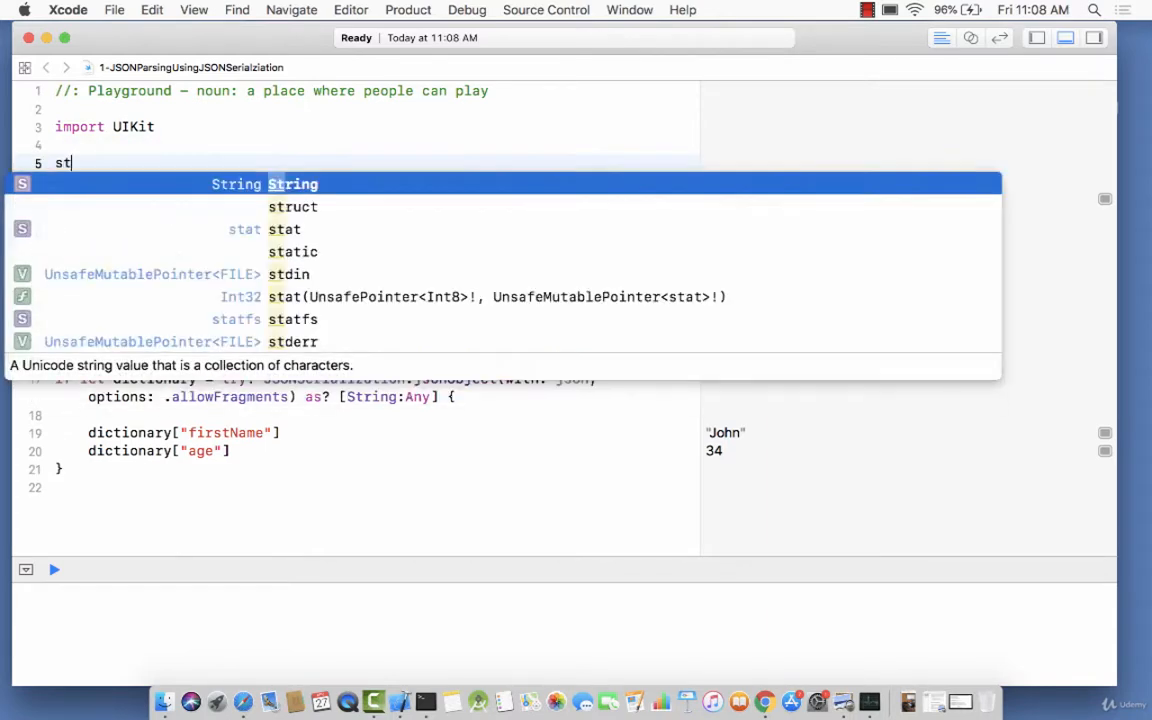
text(ruct Customer {)
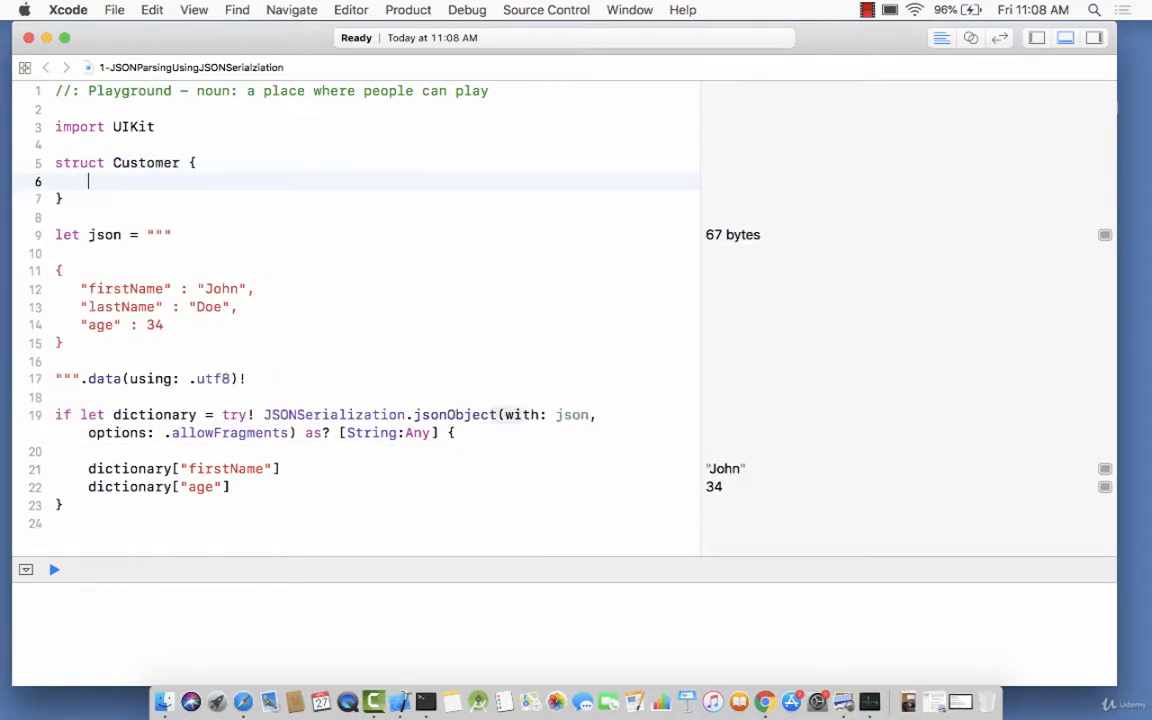
double_click(124, 288)
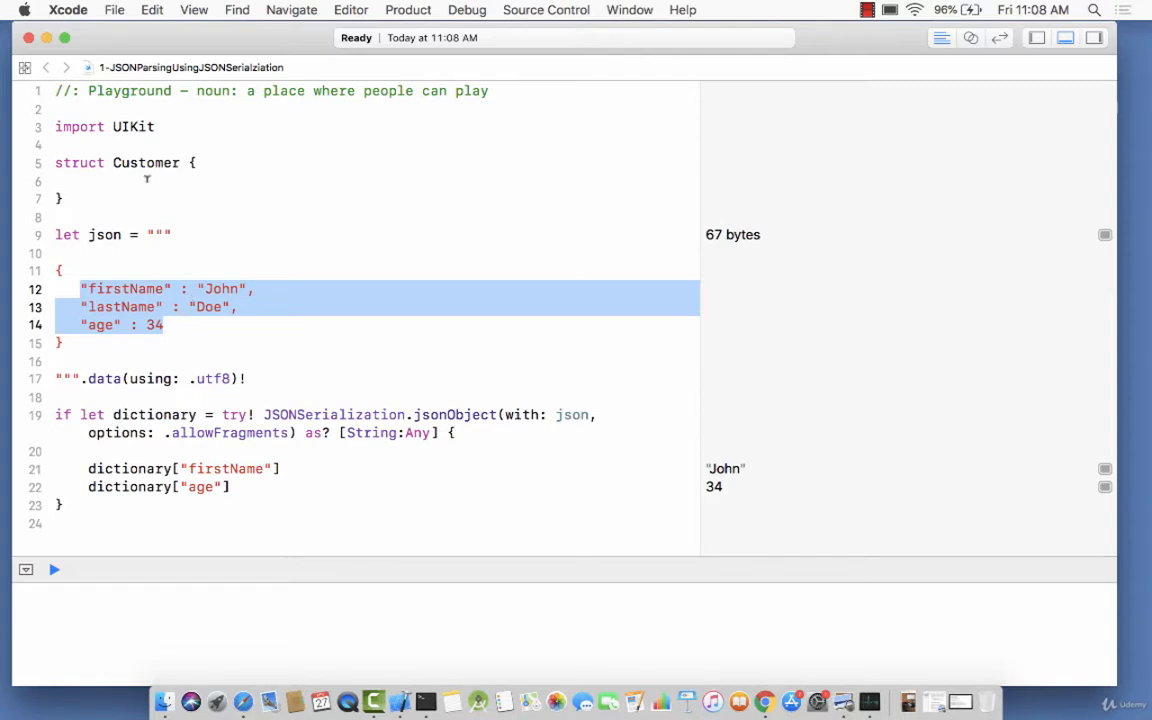
key(return)
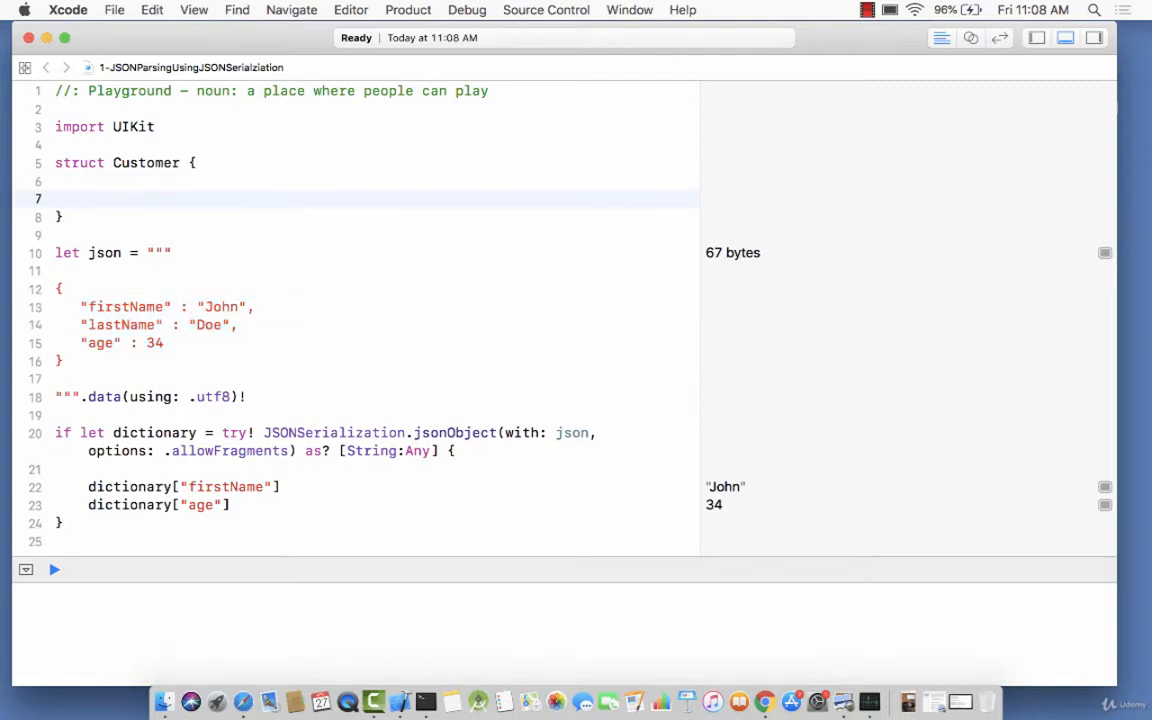
Give Customer the properties var firstName :String, var lastName :String and var age :Int
text(var firstName)
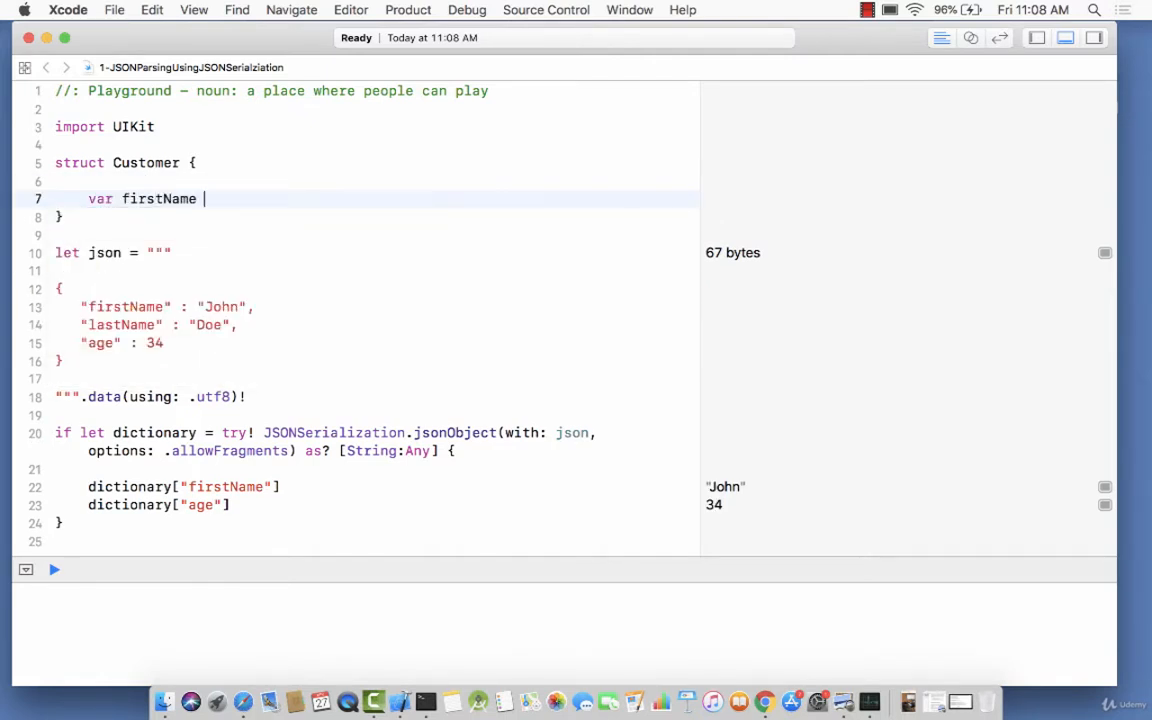
text(:String)
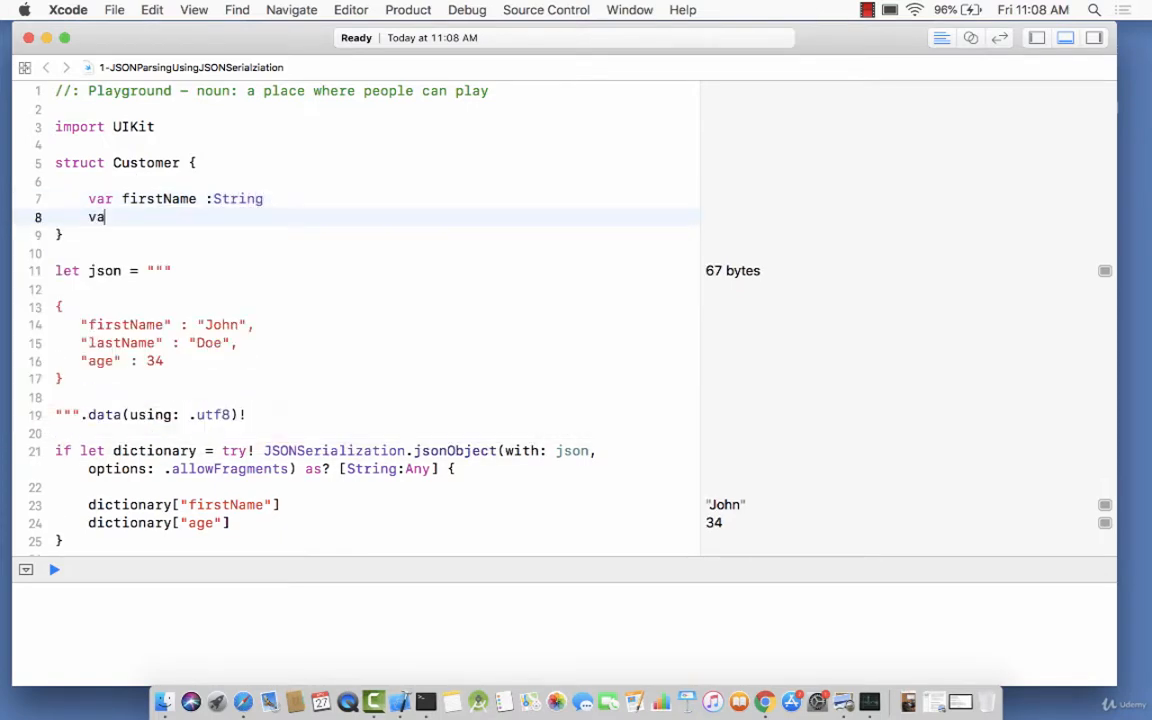
text(r lastName)
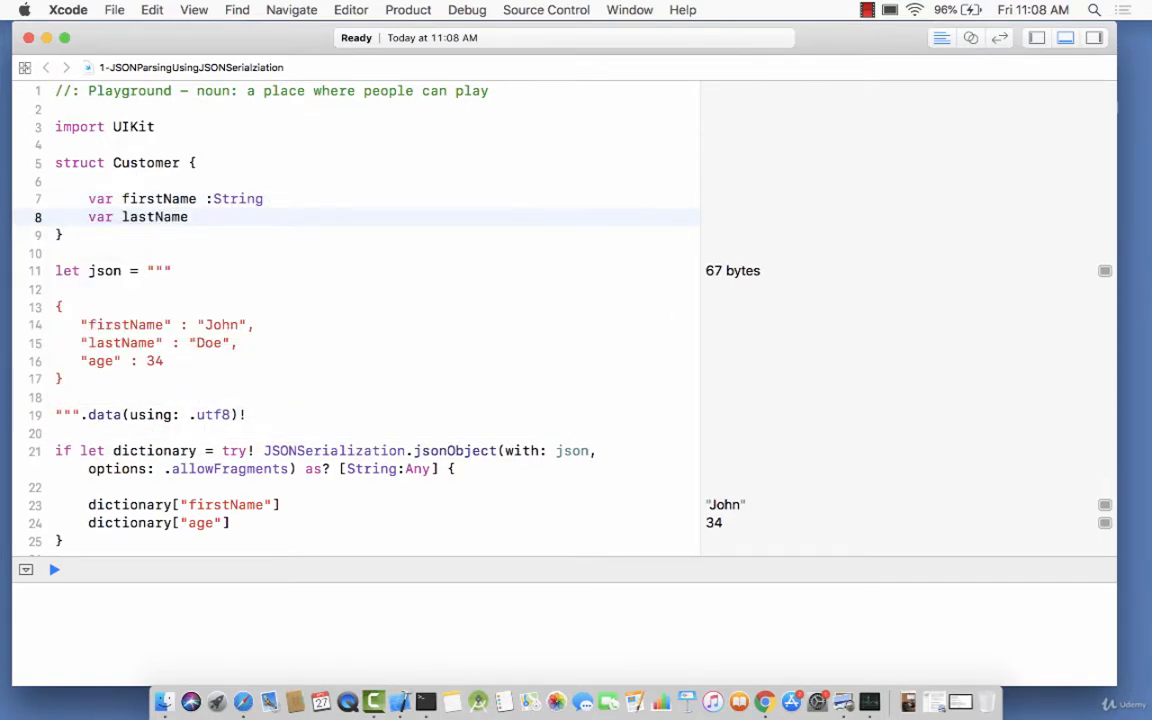
text(:String)
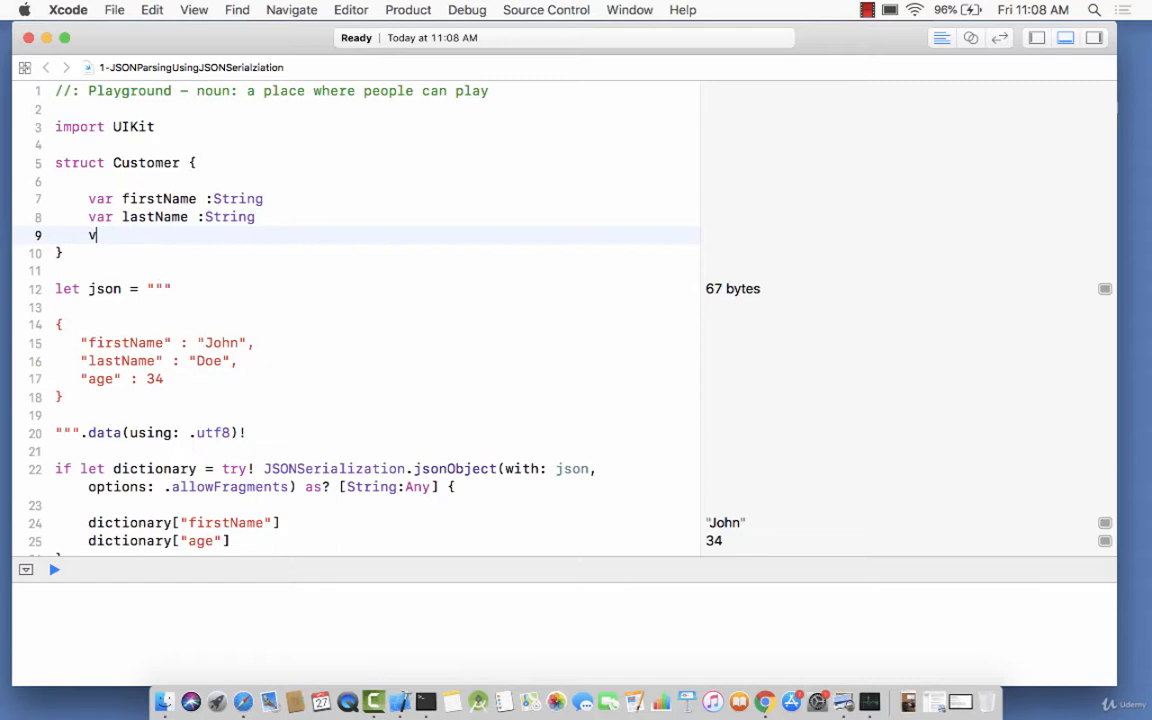
text(ar age :)
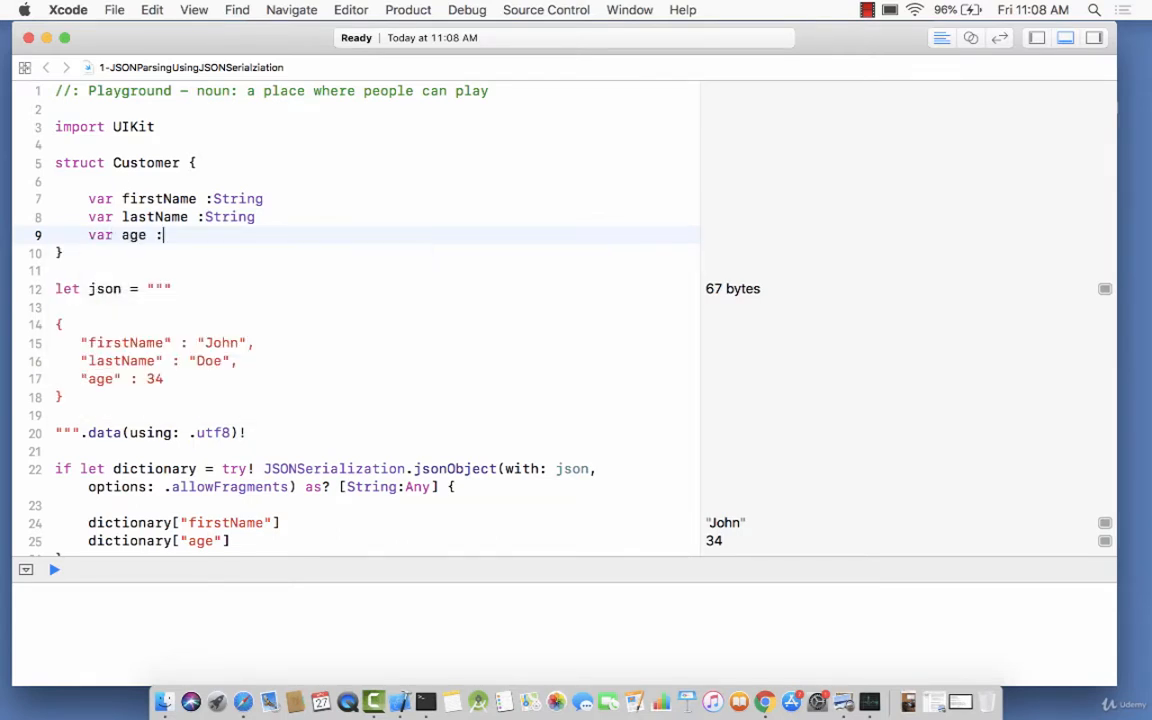
text(Int)
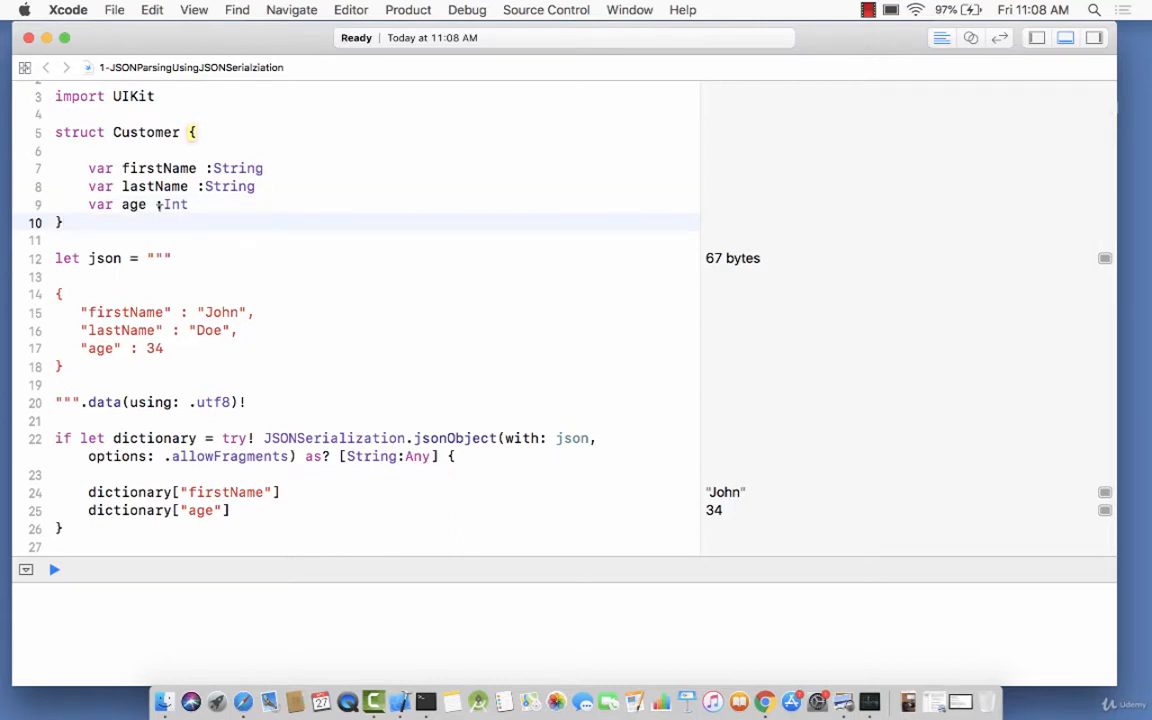
Add extension Customer with an empty init(dictionary :[String:Any]) initializer
click(54, 568)
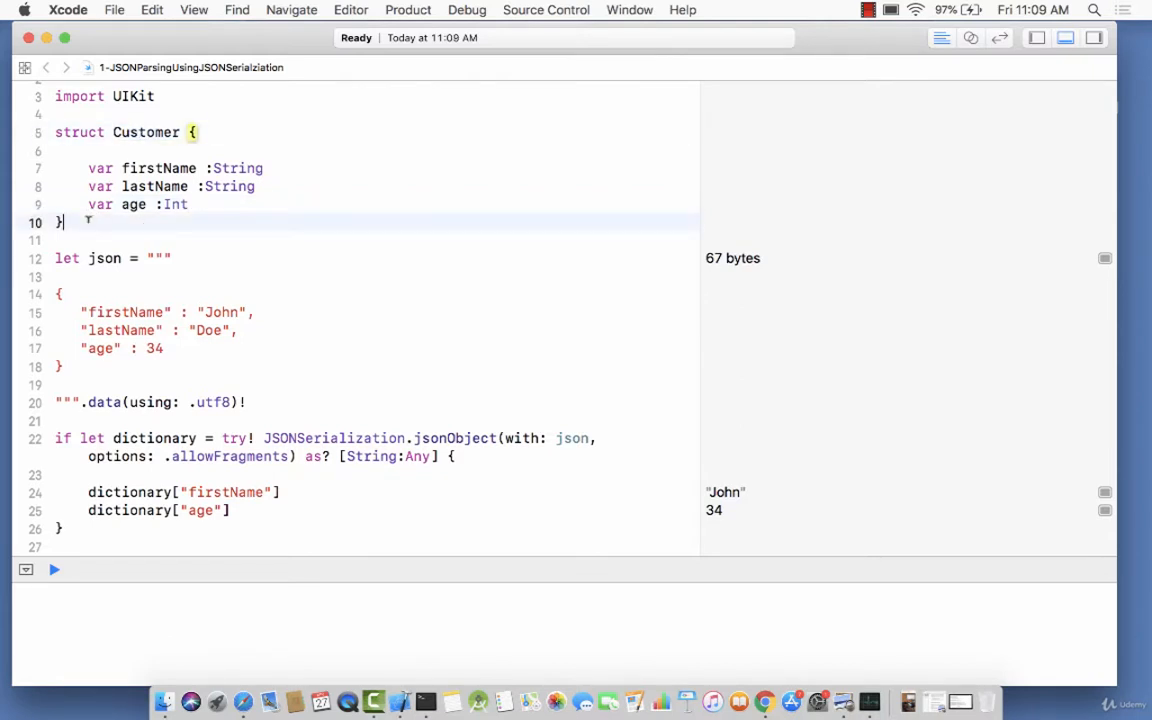
text(extension Customer {)
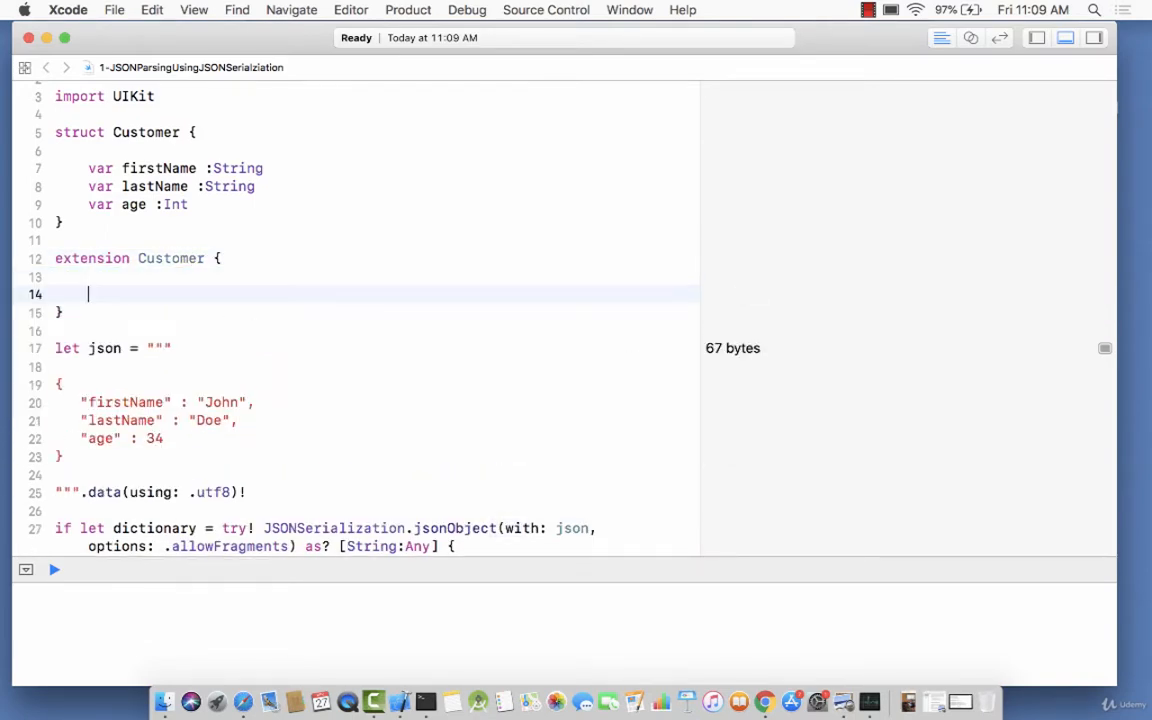
text(init(dictionary)
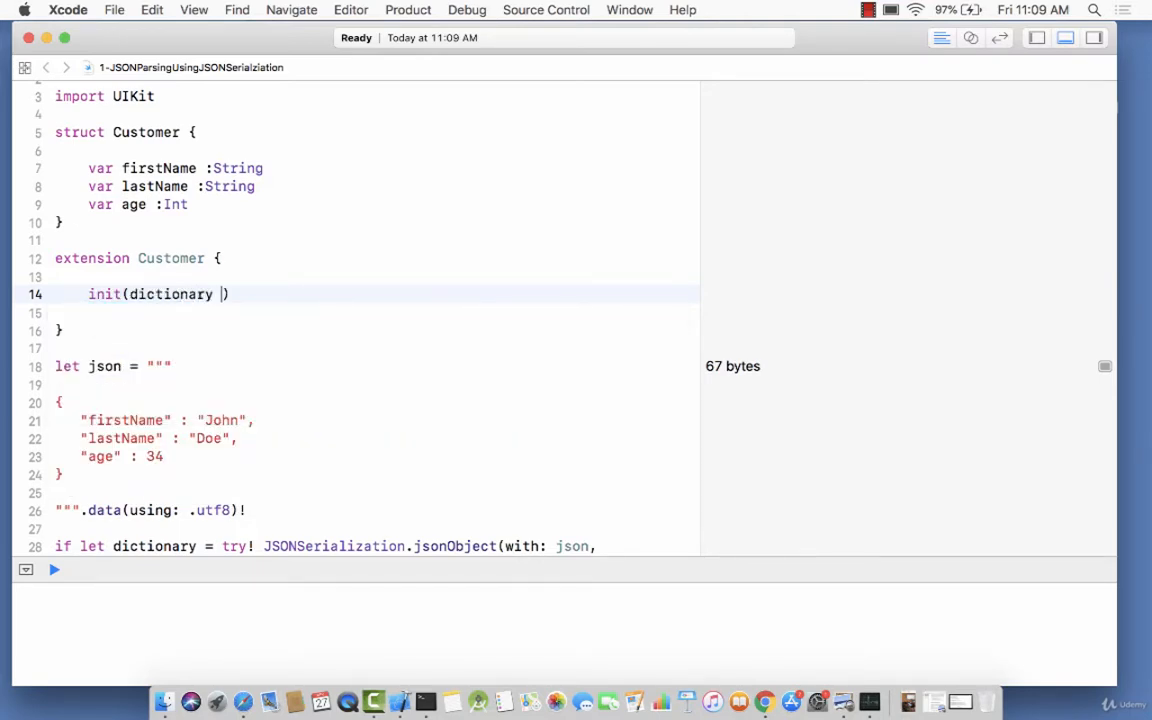
text([Sr)
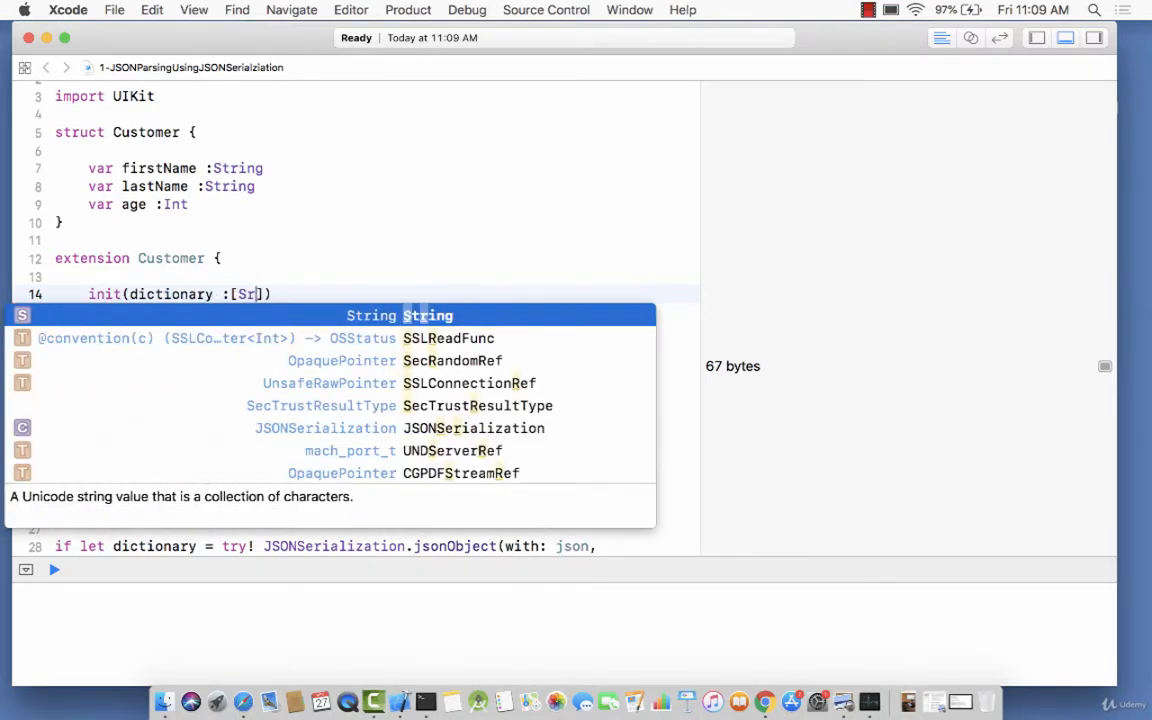
text(Any)
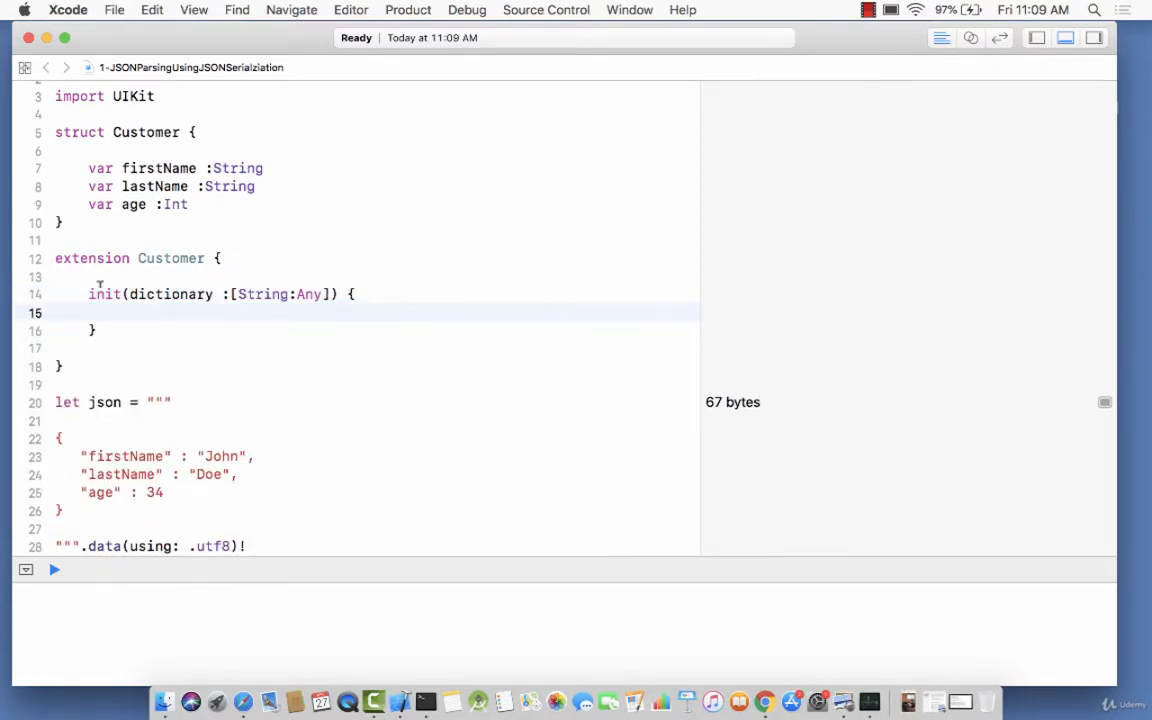
Run the playground, move the initializer into the struct, then select it for removal
click(54, 568)
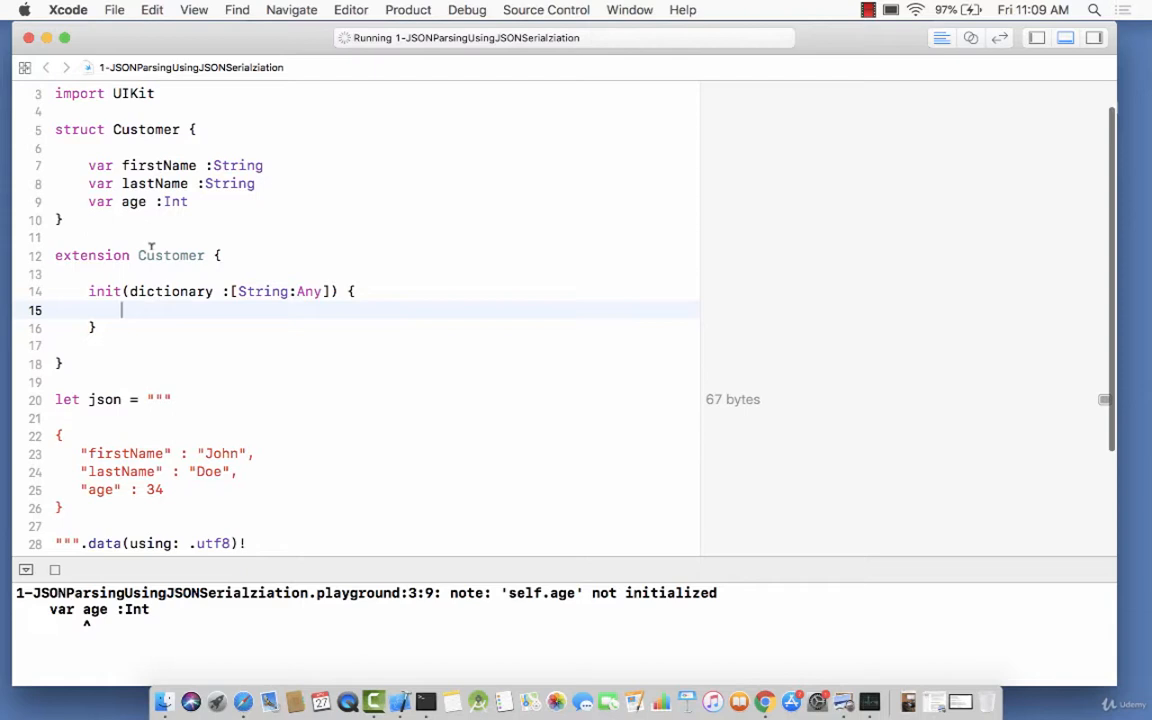
drag(88, 292, 96, 328)
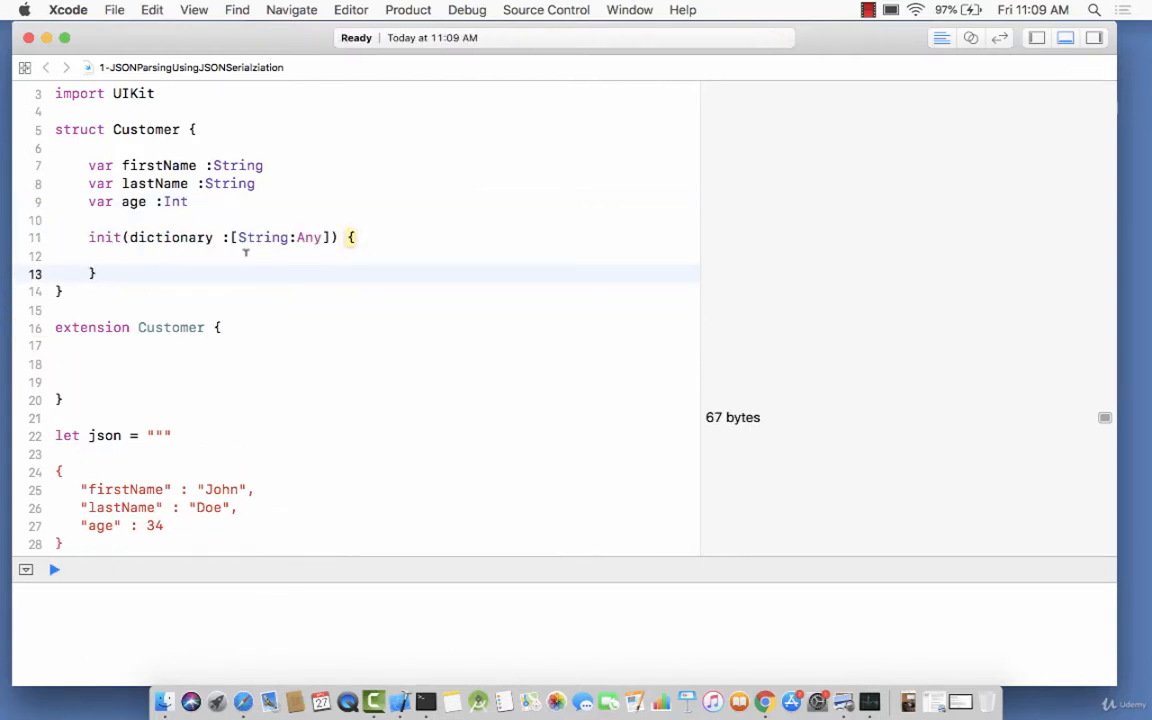
click(54, 568)
text(let)
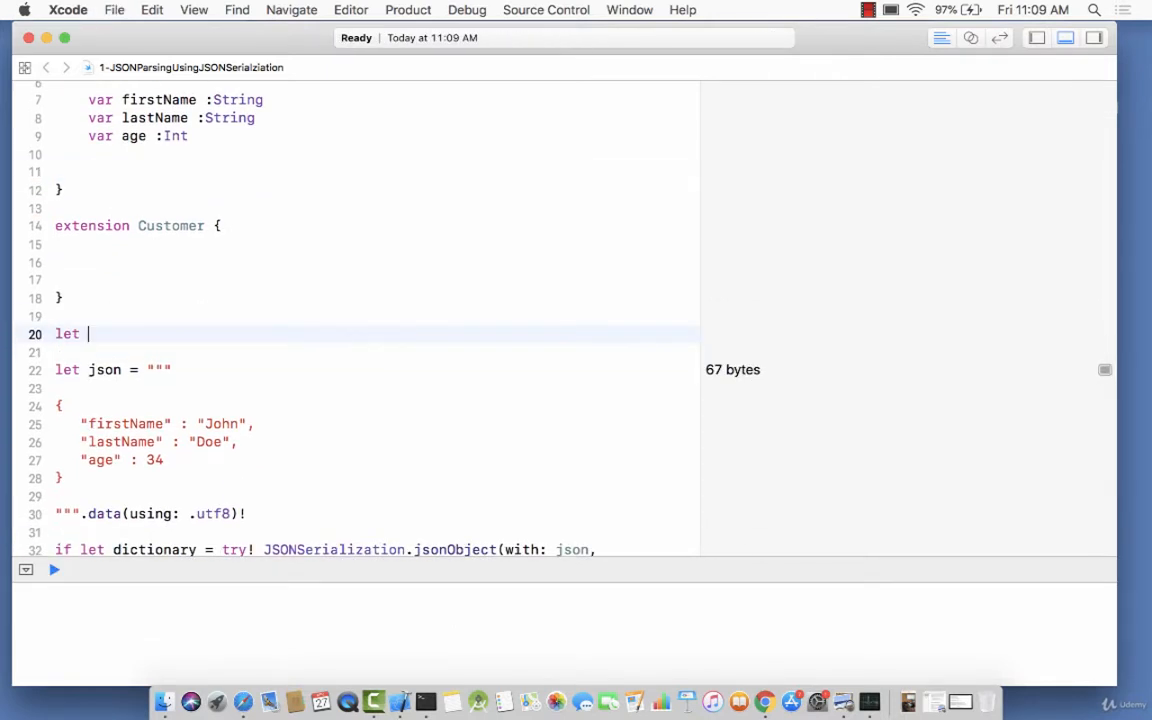
text(customer =)
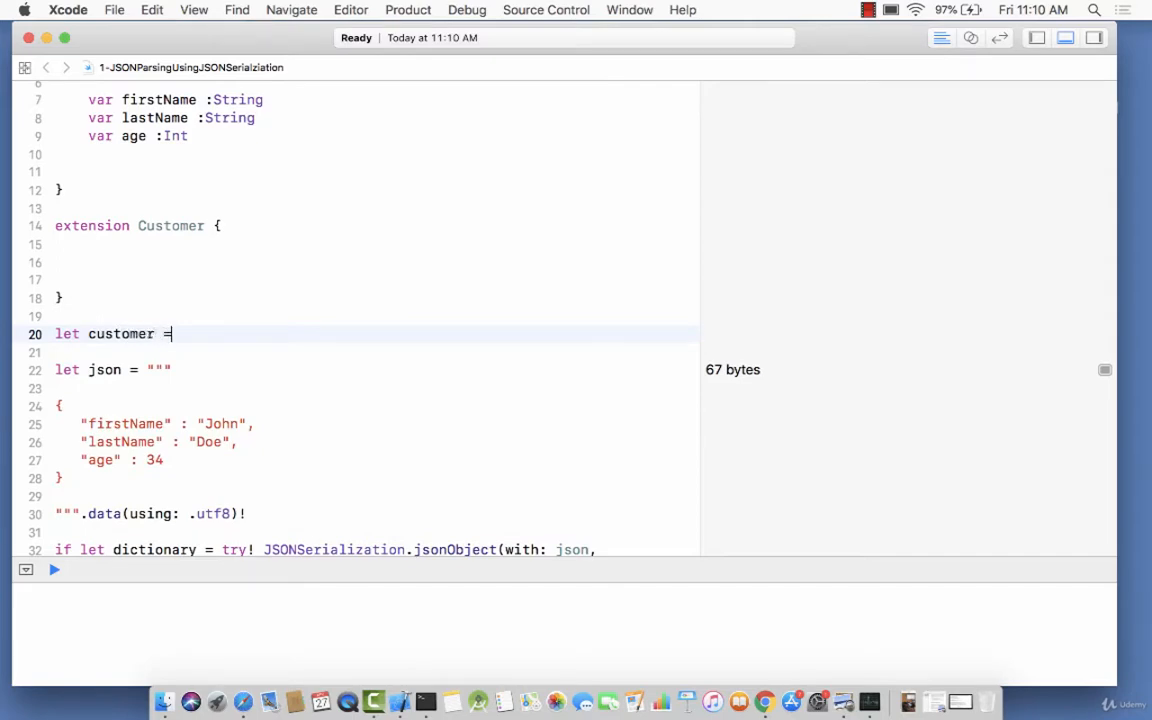
text(Customer()
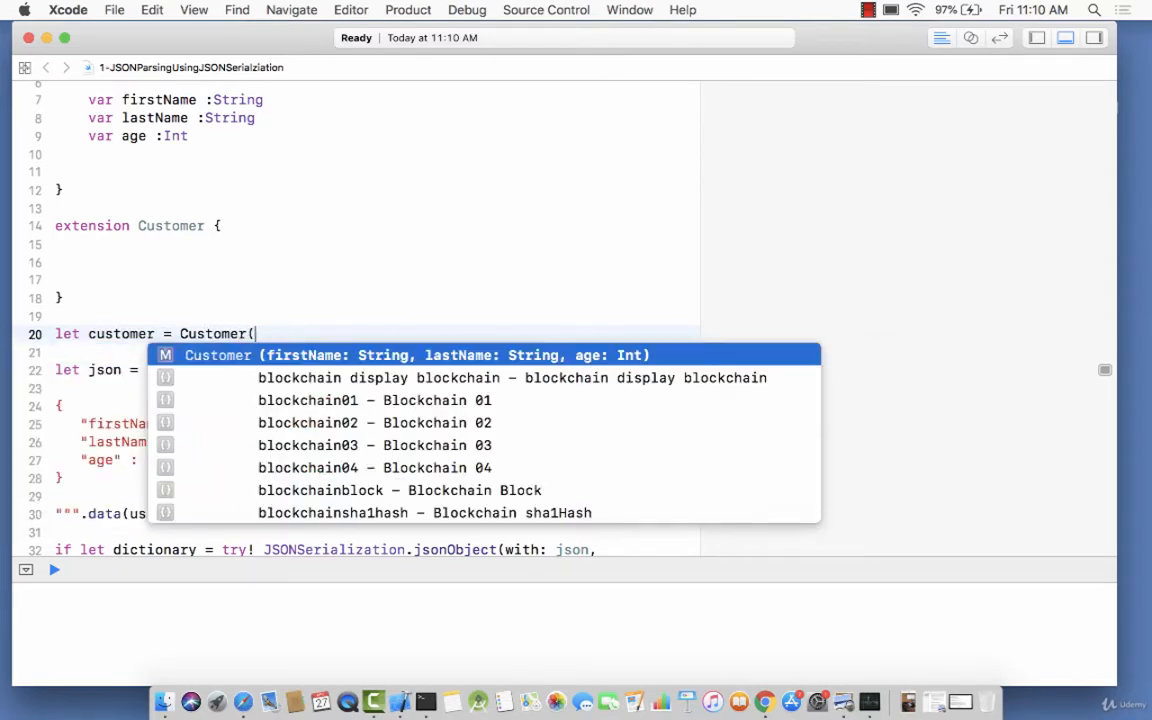
click(56, 568)
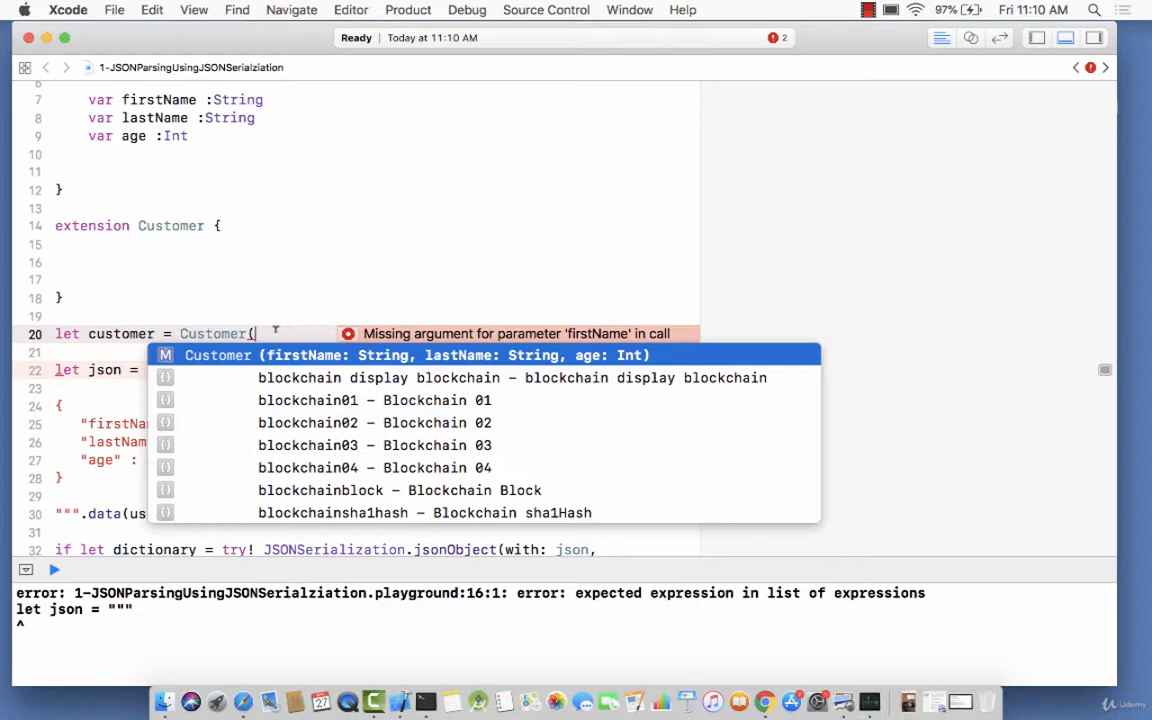
mouse_move(340, 364)
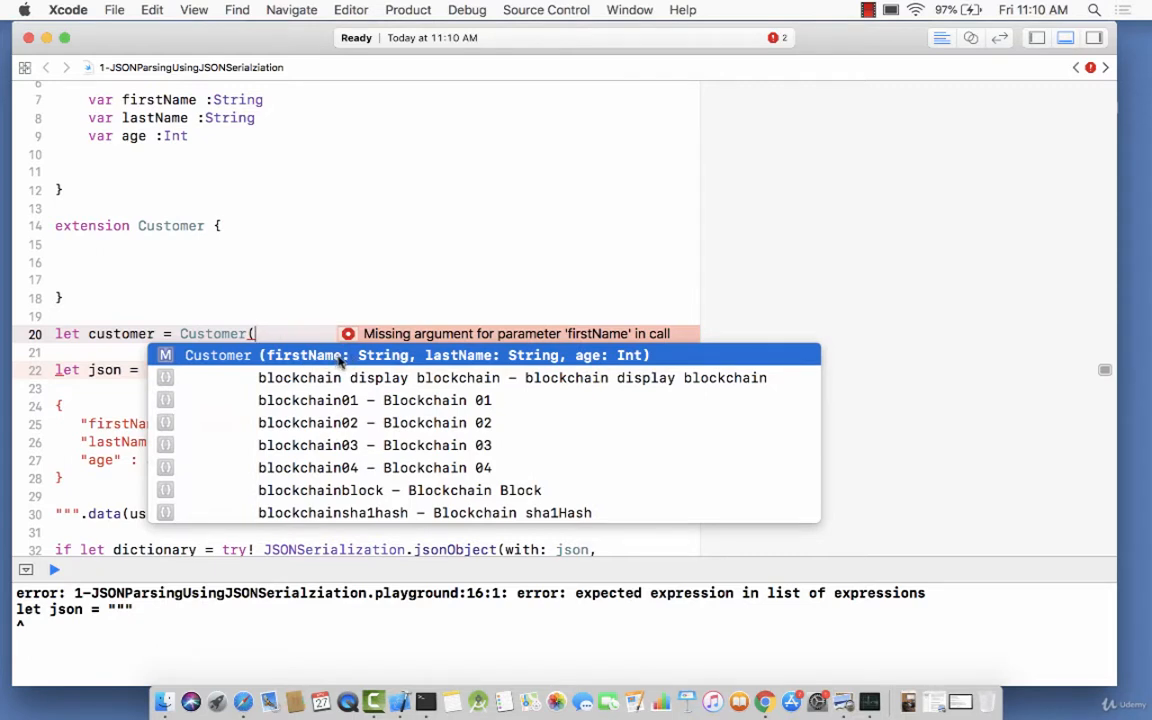
key(Escape)
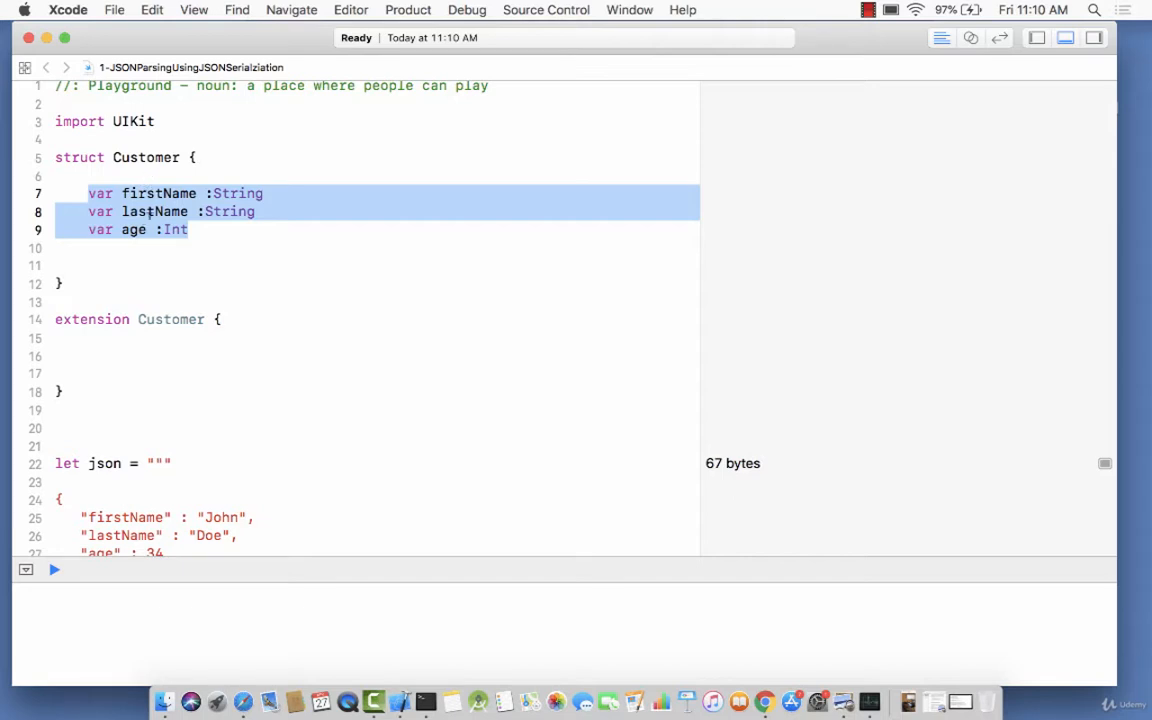
Declare init(dogName :String) inside the Customer struct below the age property
click(136, 228)
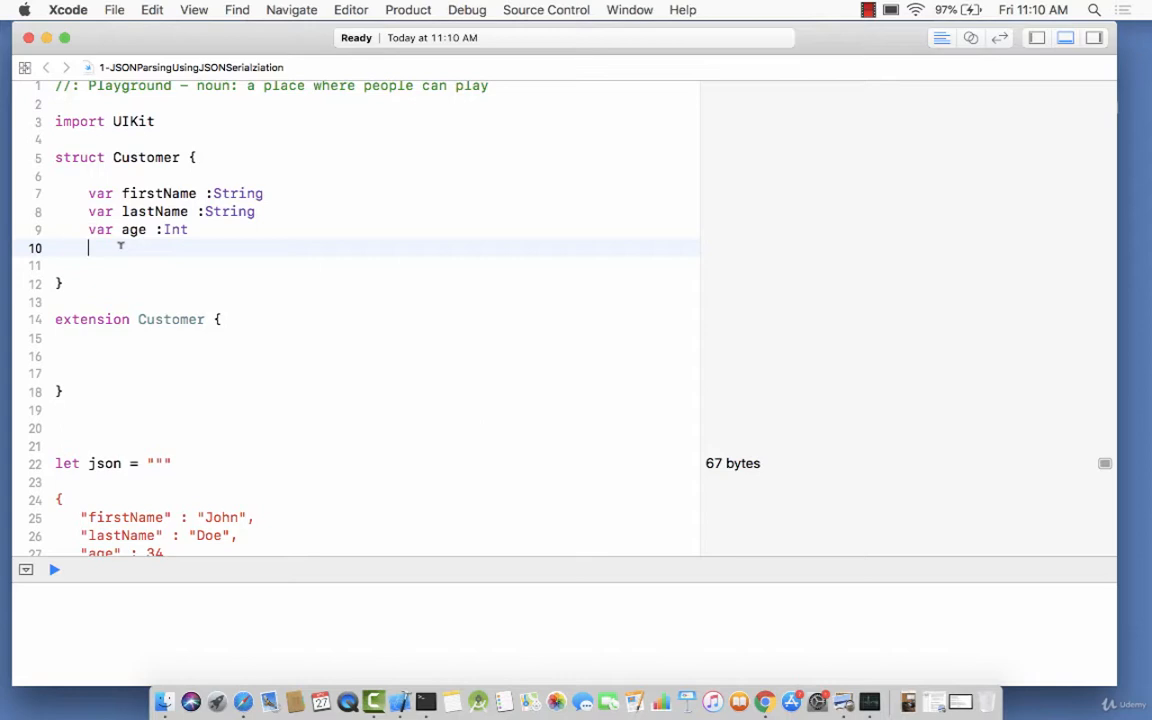
text(init()
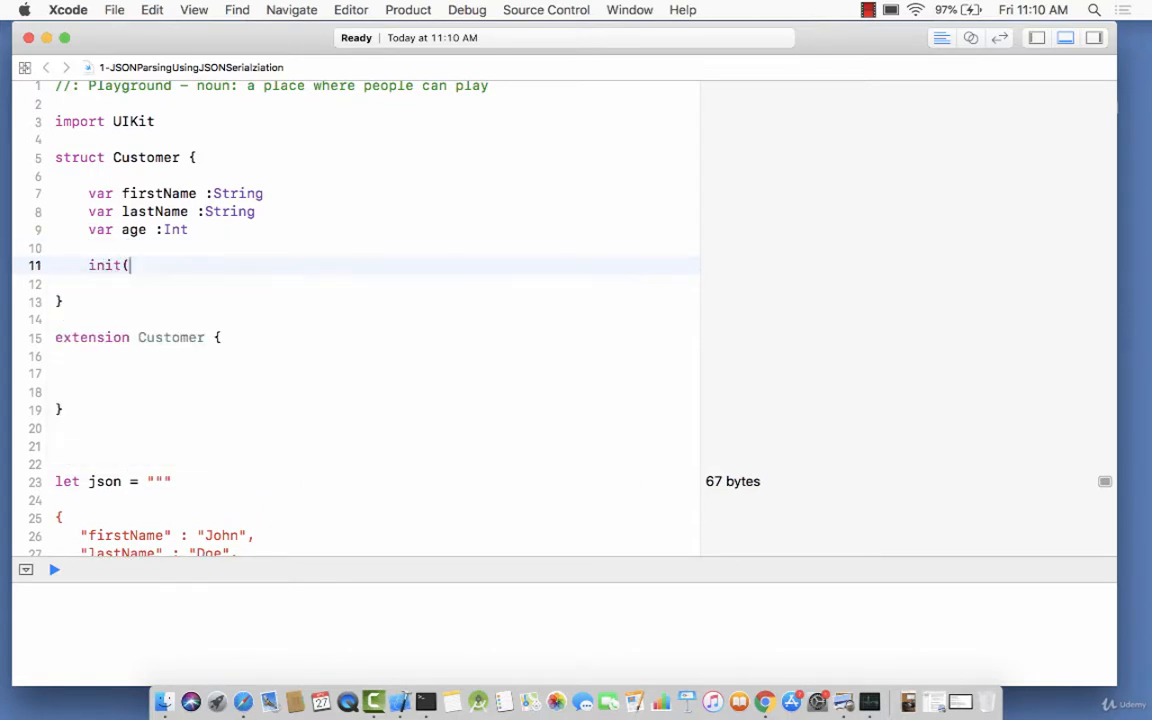
text(d)
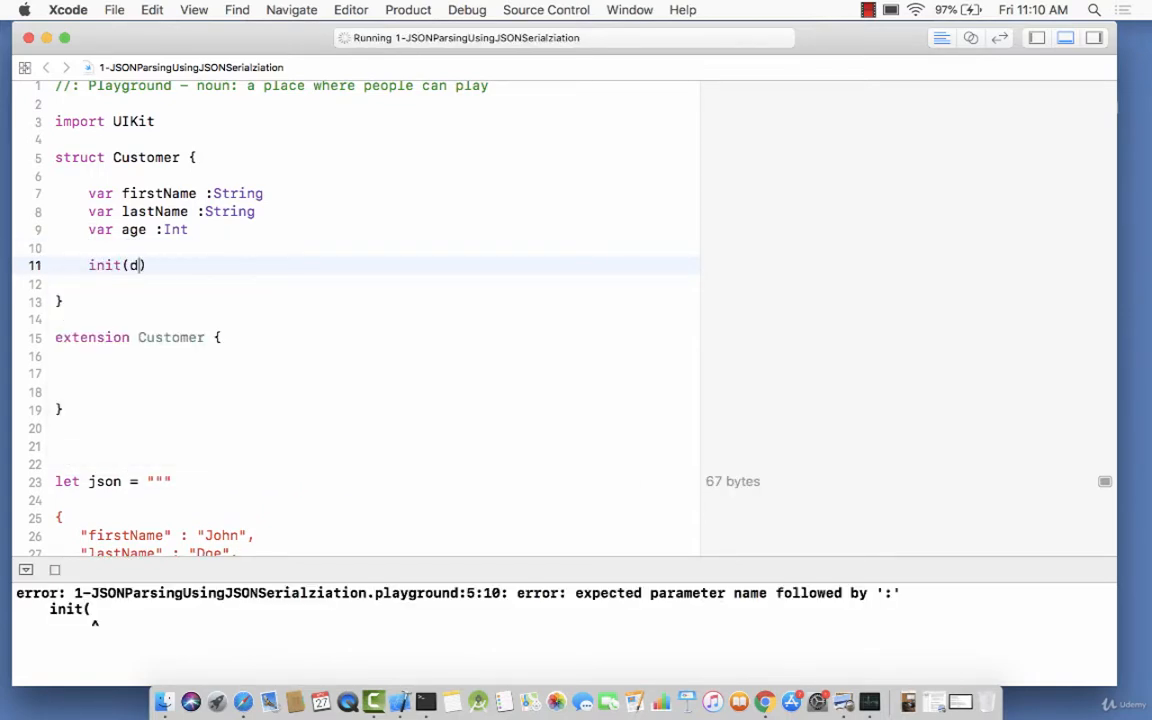
text(ogName :String)
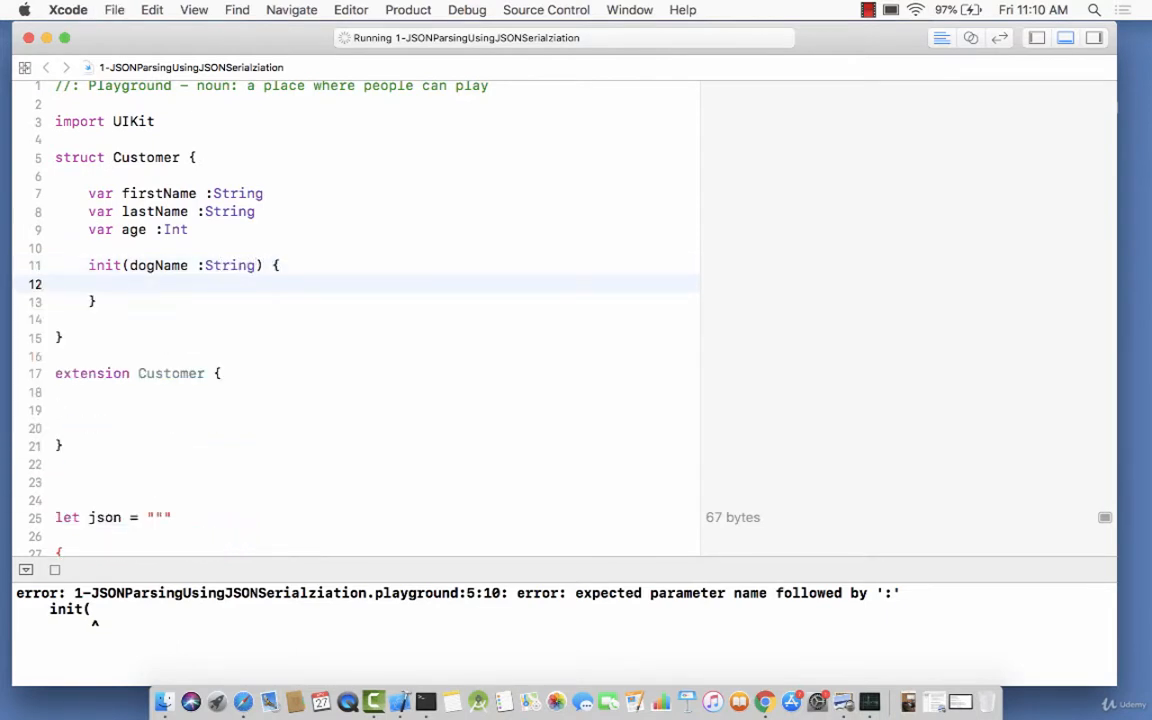
Set self.firstName and self.lastName to empty strings and self.age to 23 in the initializer
text(self)
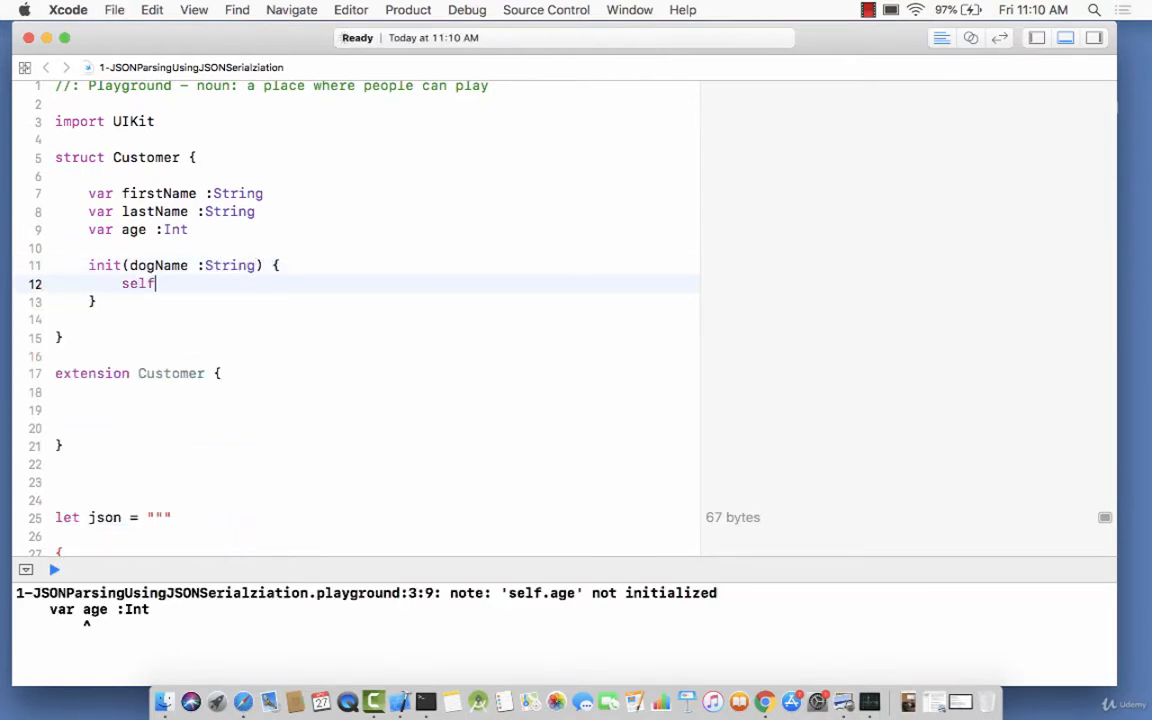
text(.firstName = "")
text(se)
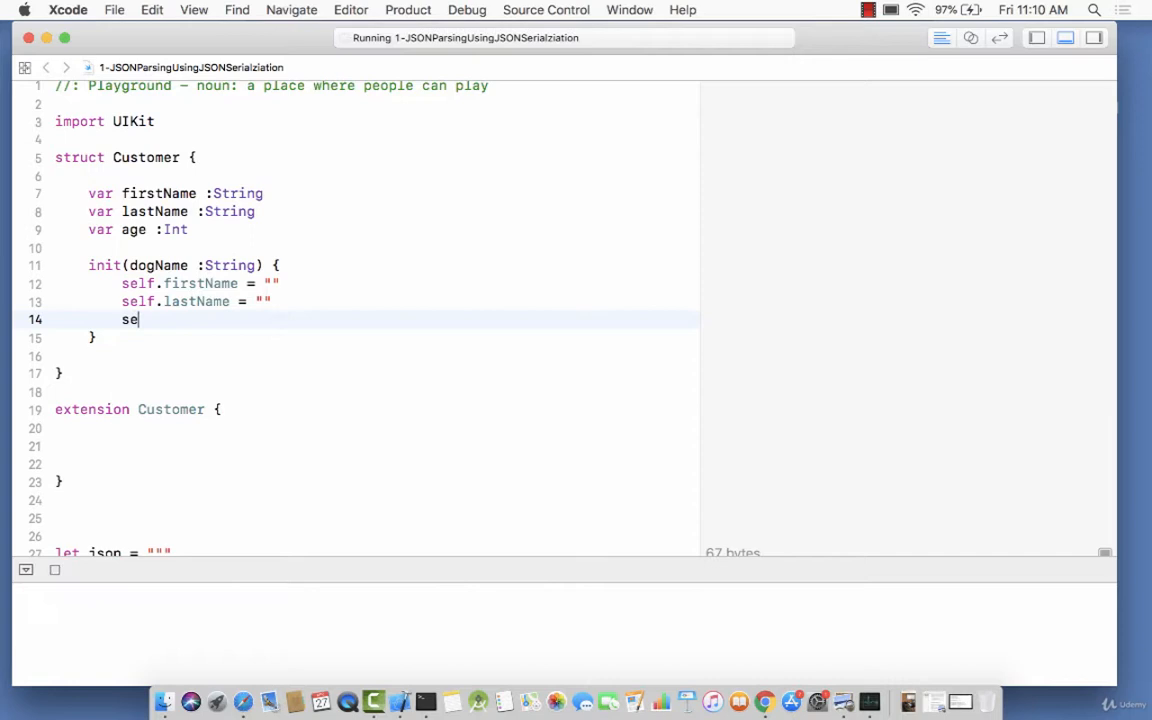
text(lf.age)
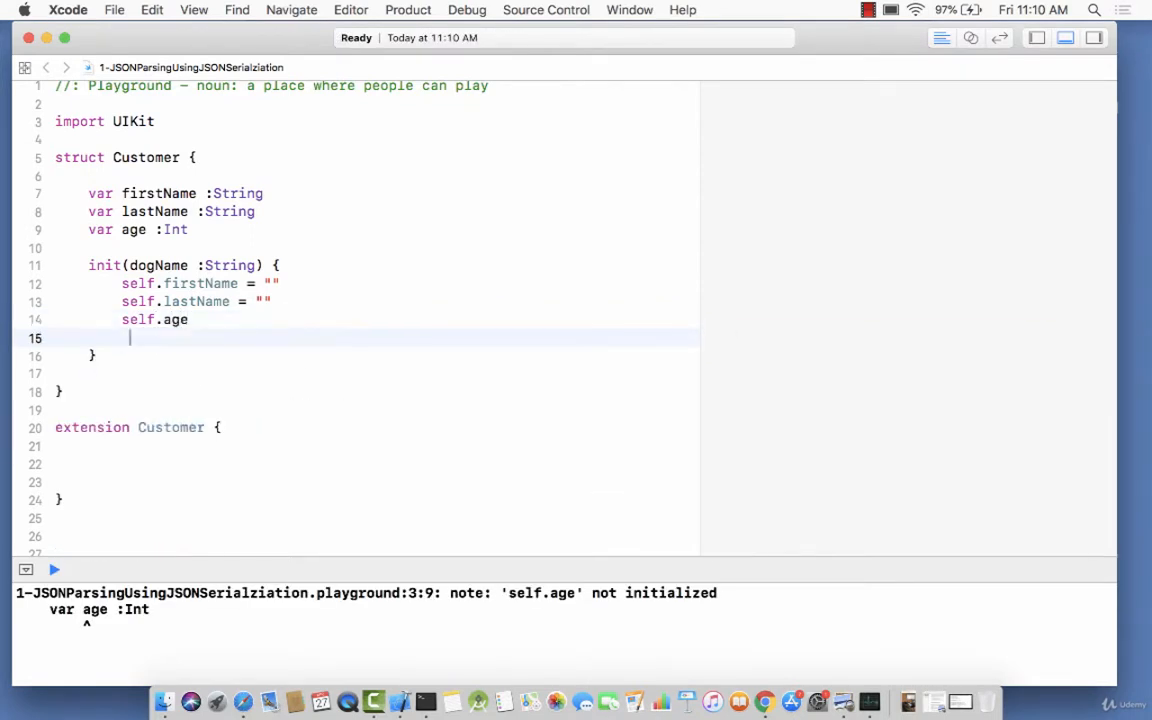
text(= 23)
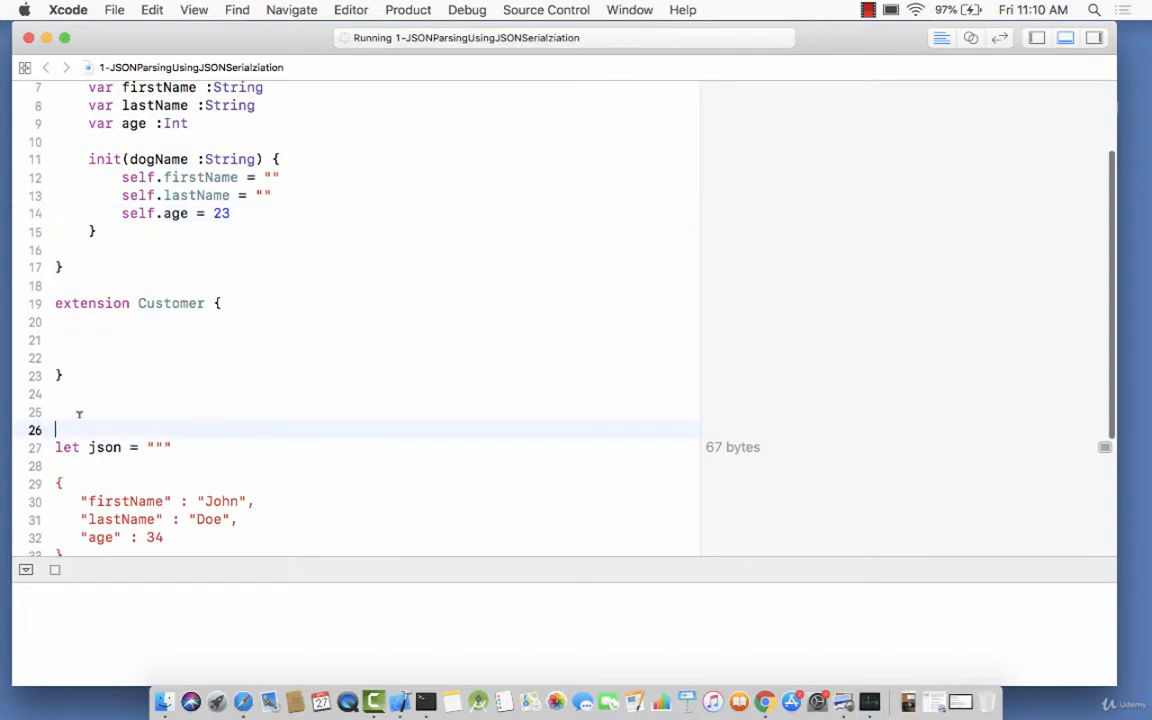
text(let cust)
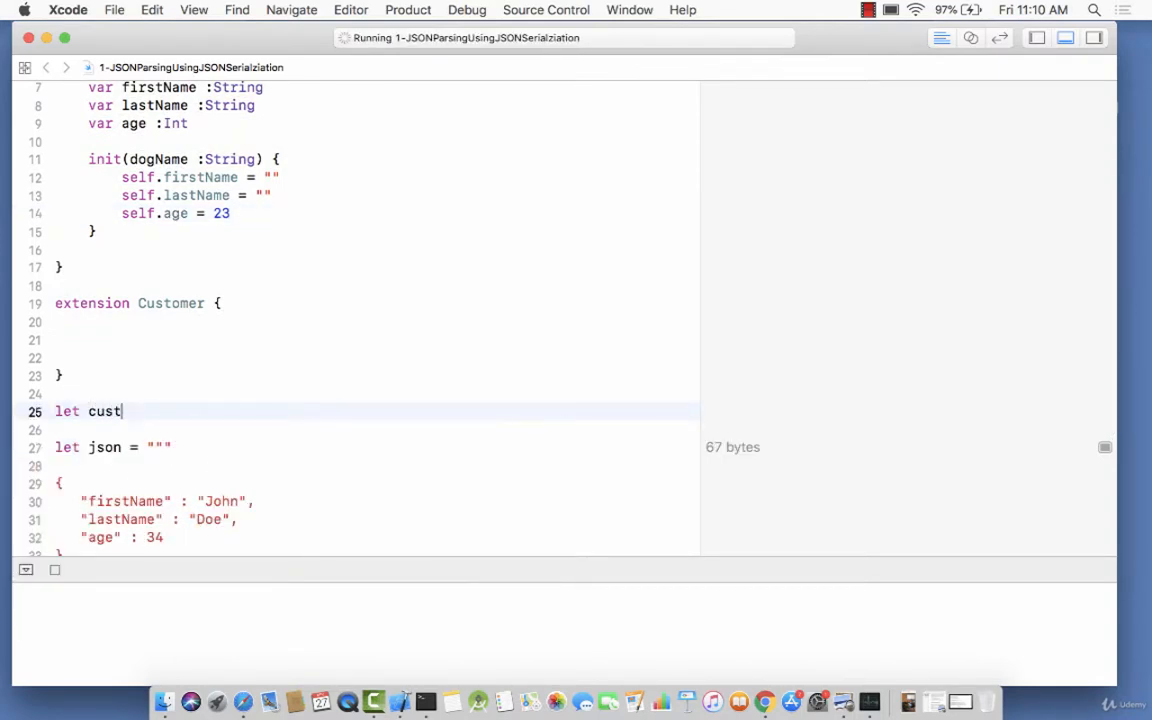
text(omer = Custome)
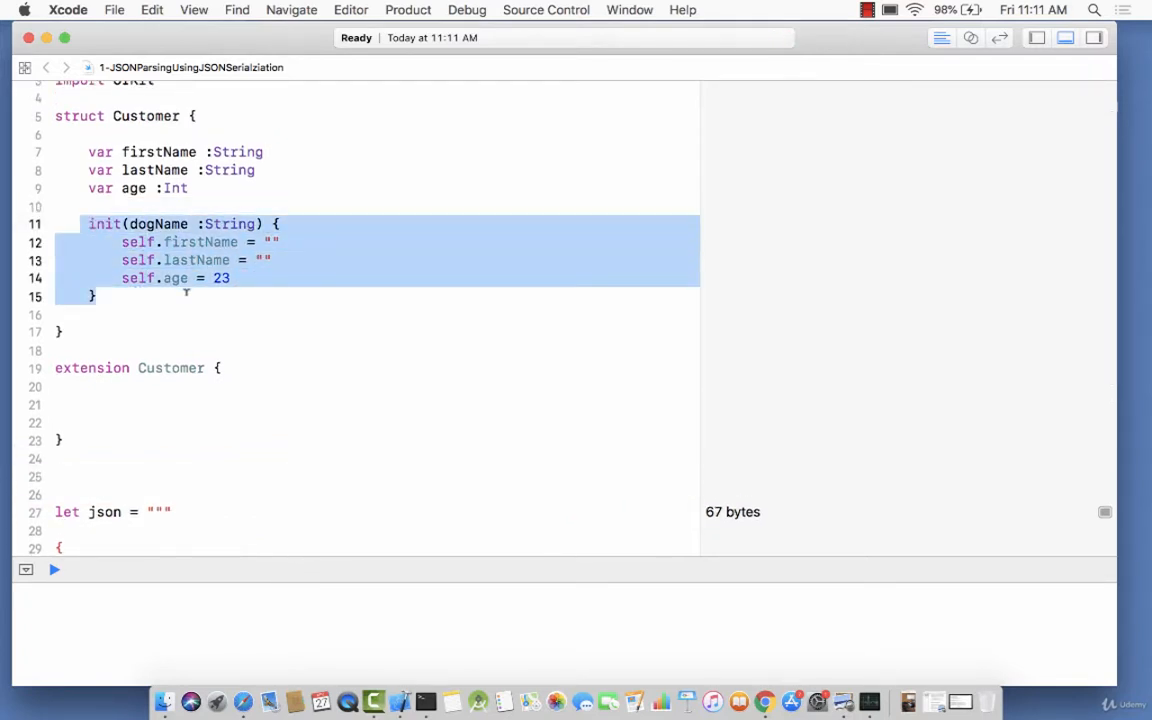
Delete the dogName initializer and declare init?(dictionary :[String:Any]) in the extension
key(Delete)
text(i)
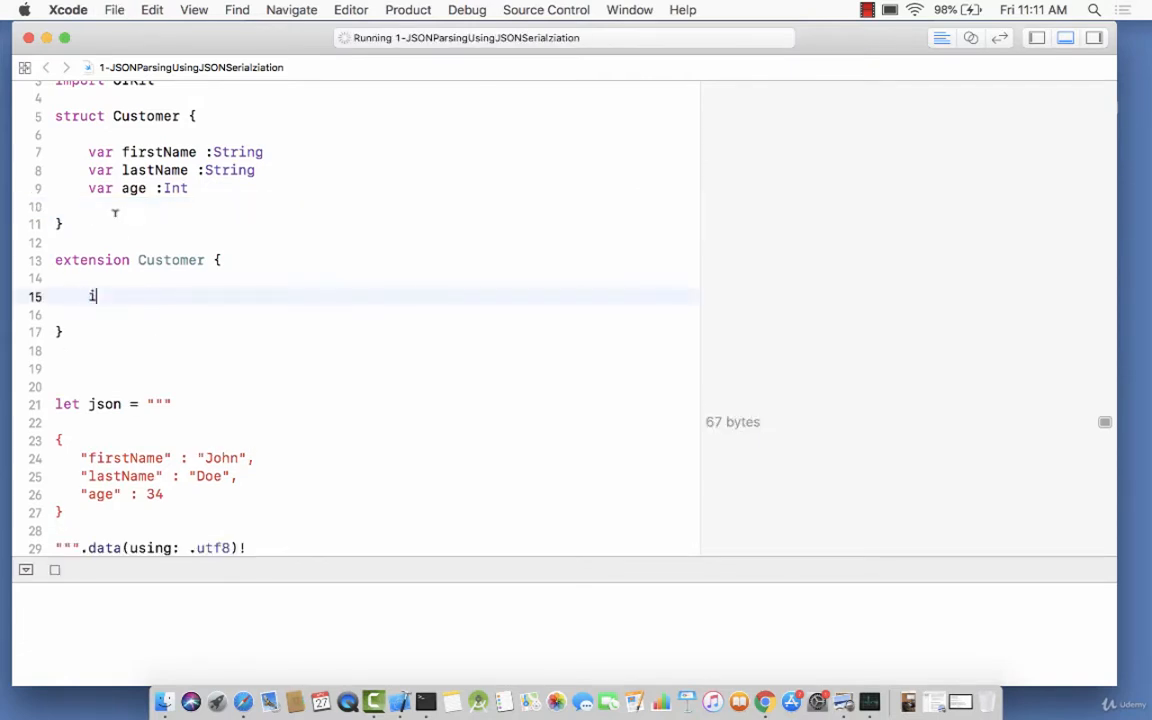
text(nit(dictionary :[String:Any]) {)
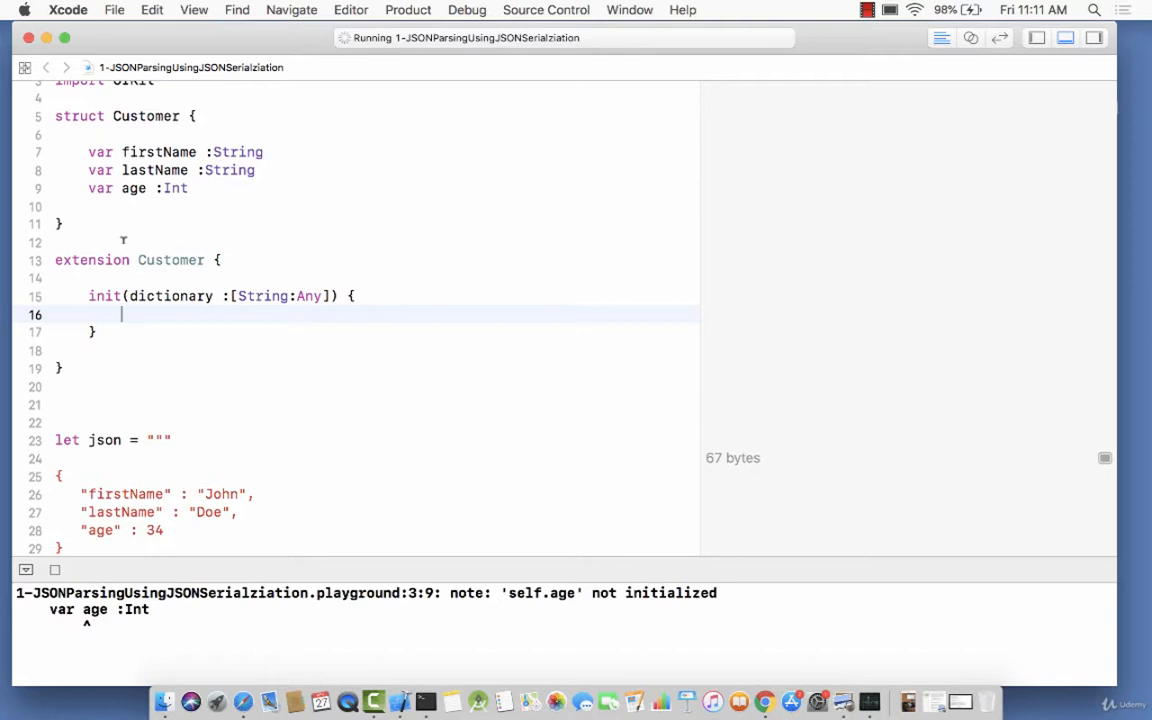
key(Return)
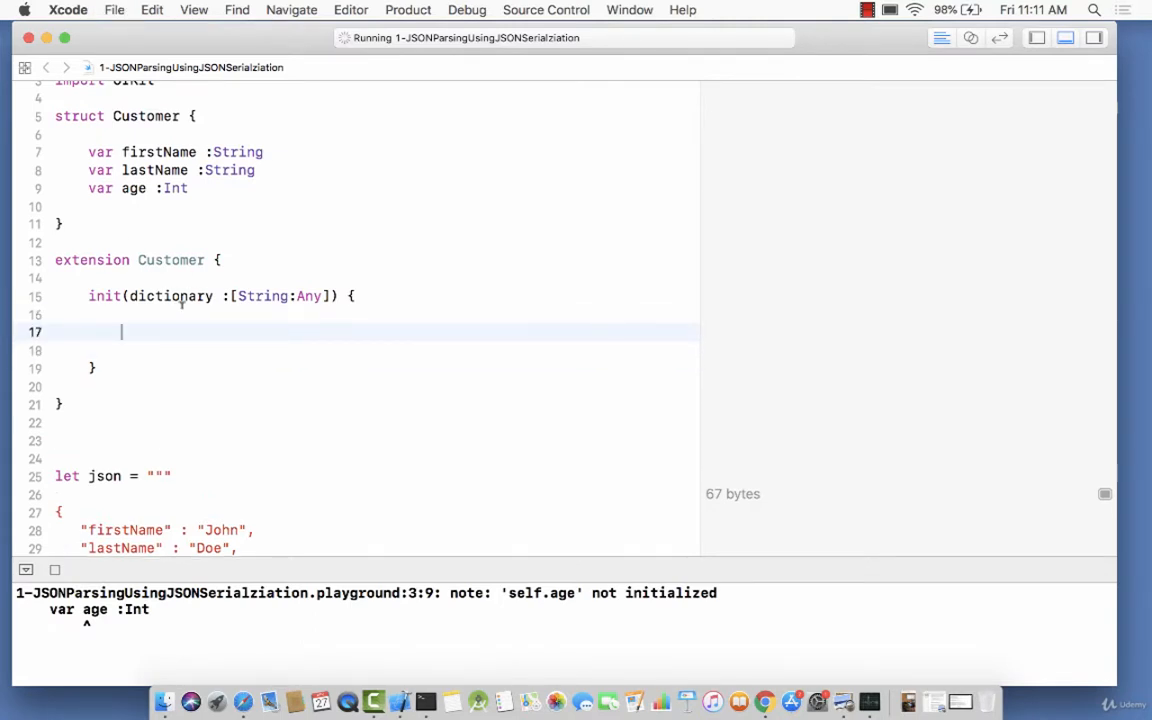
Begin a guard unwrapping firstName = dictionary["firstName"] as? String
text(guard)
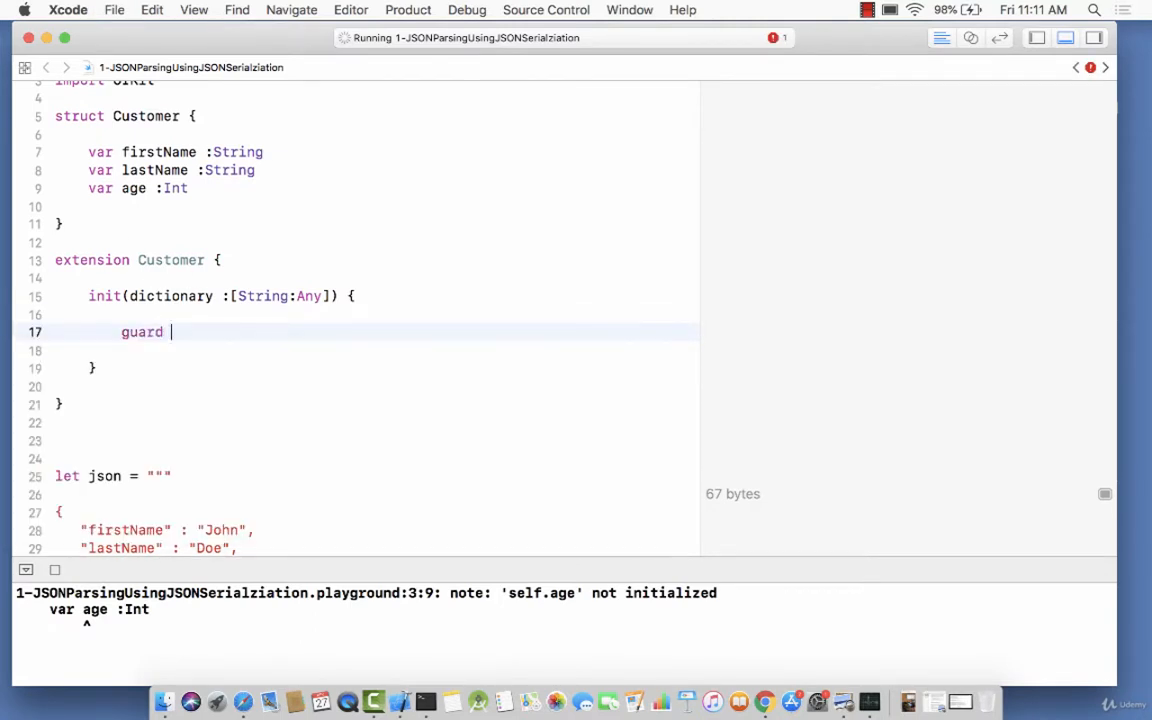
text(let first)
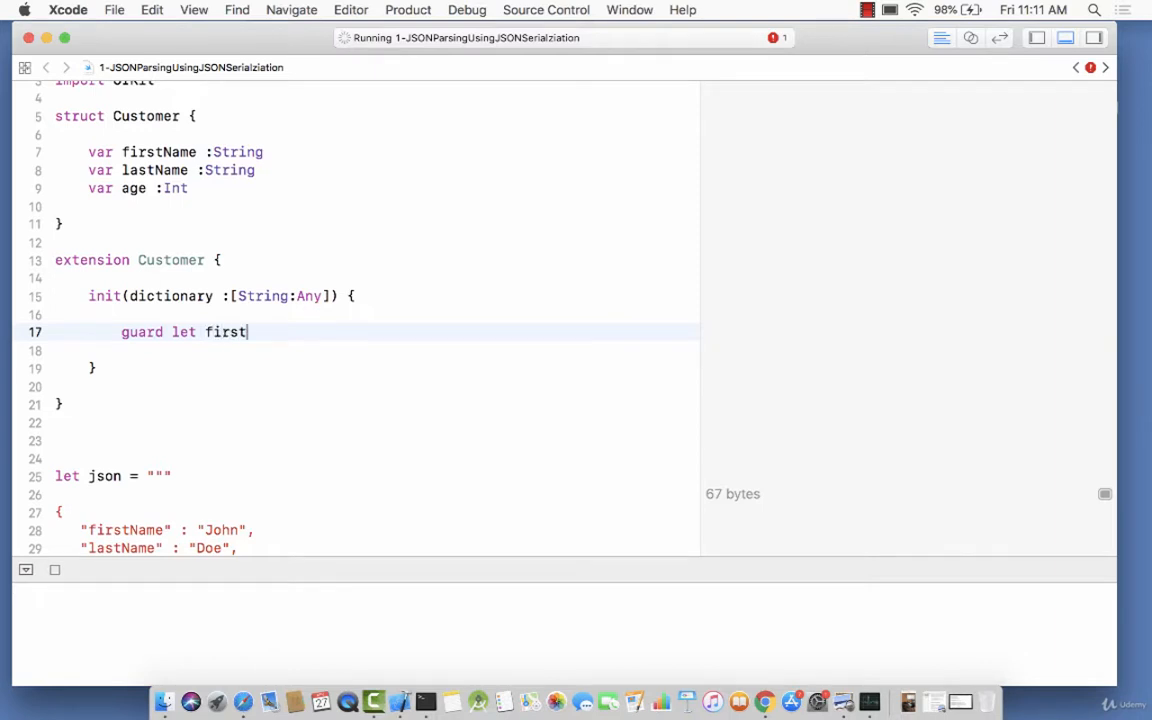
text(Name = dictionary)
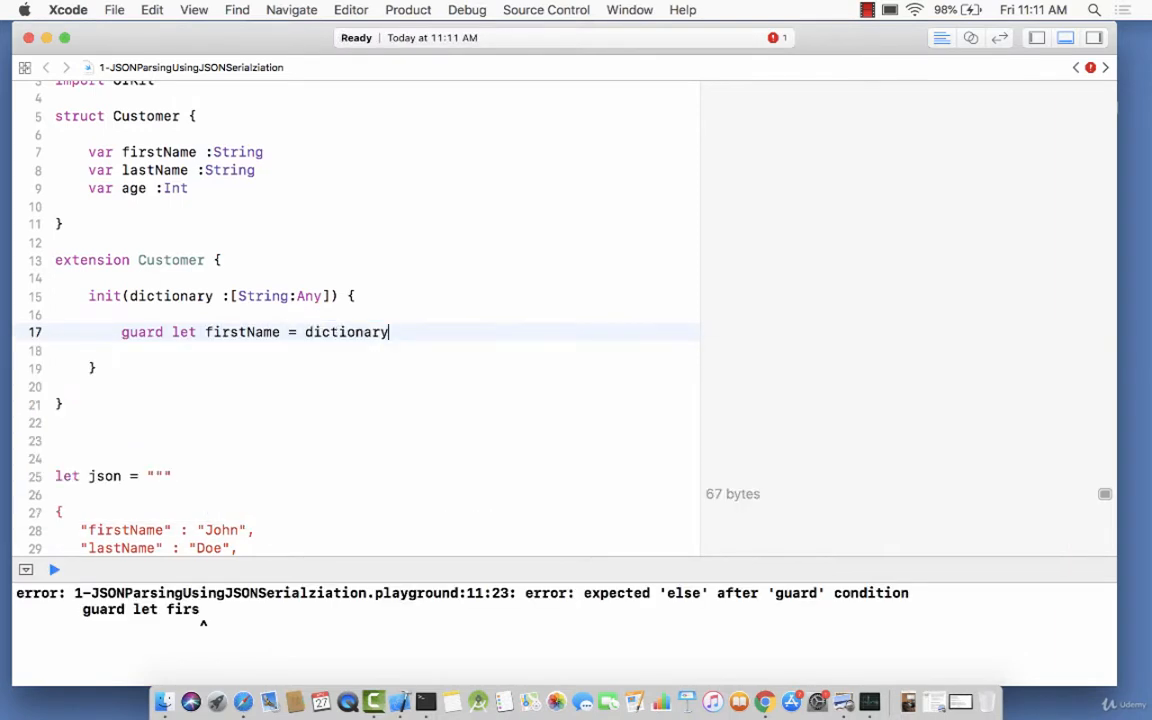
text(["firs)
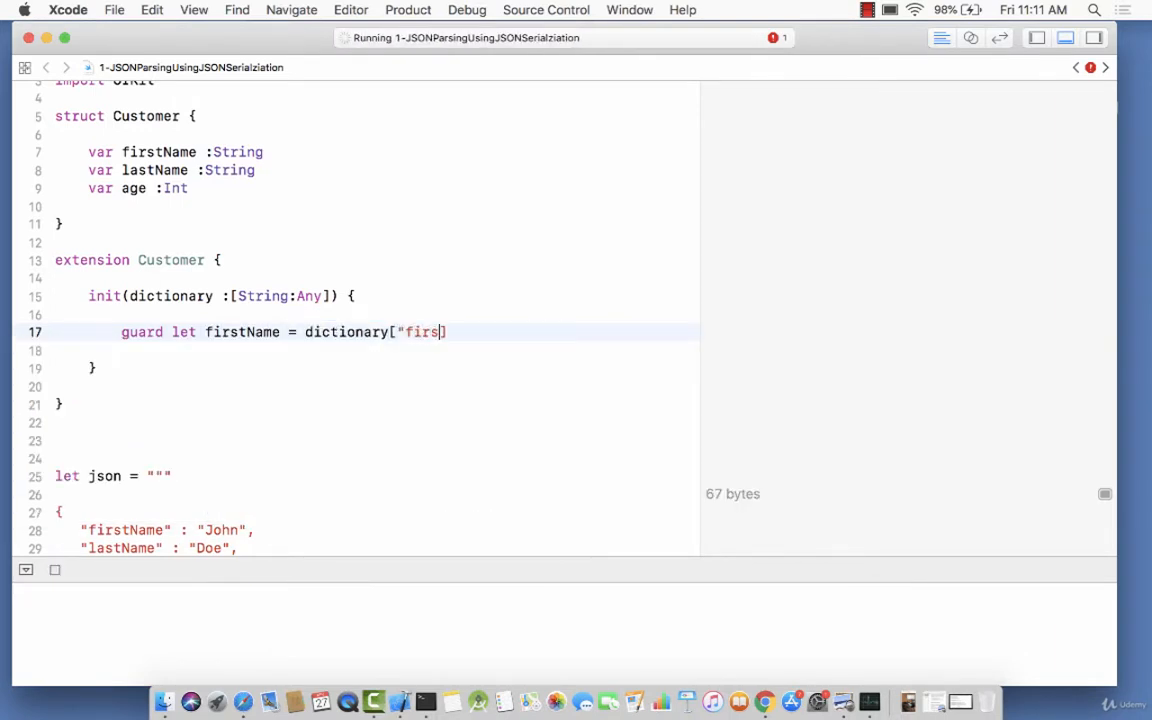
text(tName"] as)
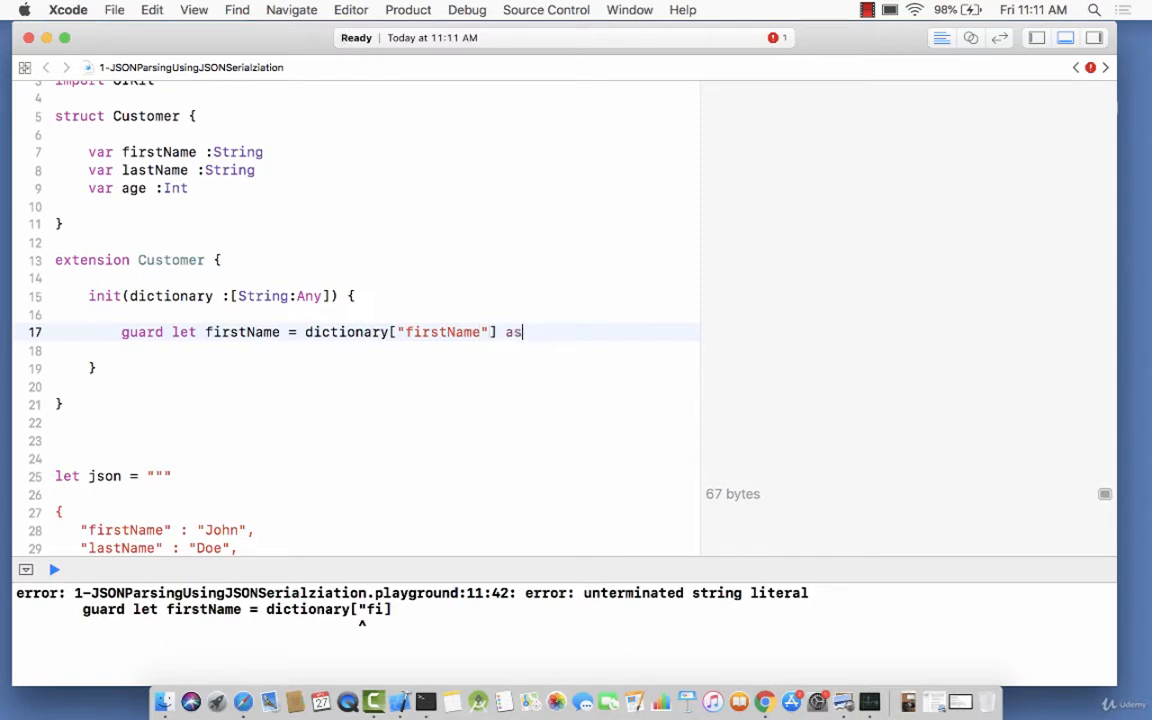
text(? String,)
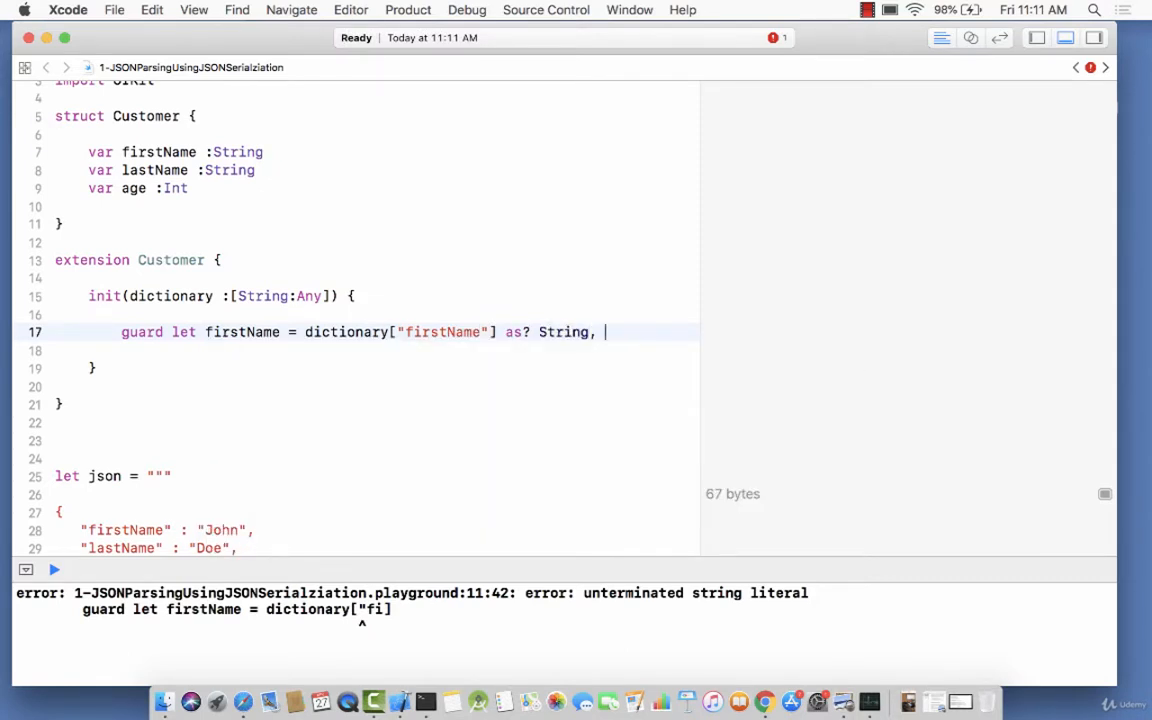
key(return)
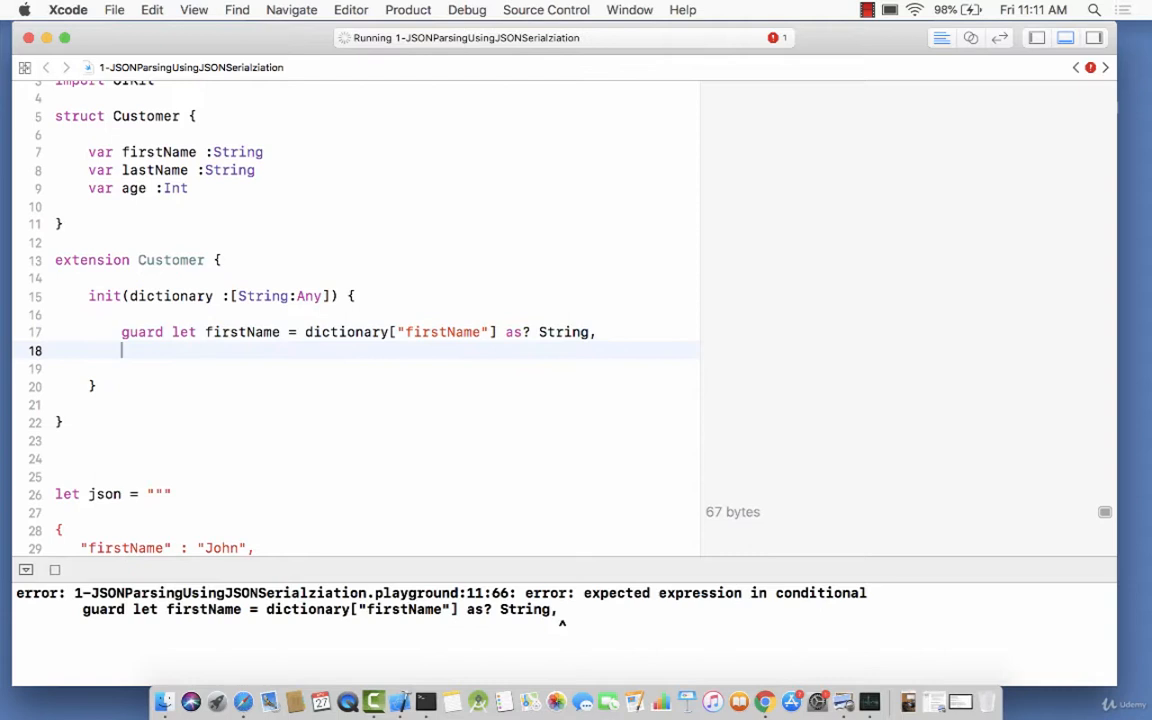
Guard-unwrap lastName as String and age as Int with else { return nil }, then start the assignments
text(let lastName = dictionary[)
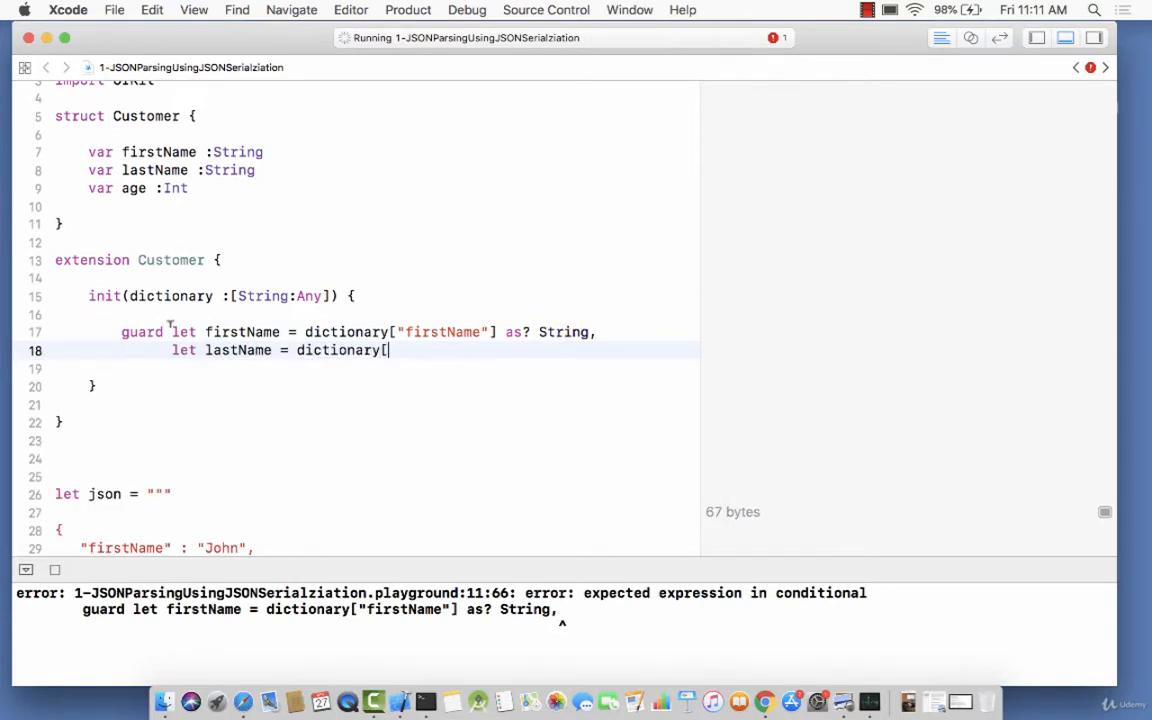
text("lastName"])
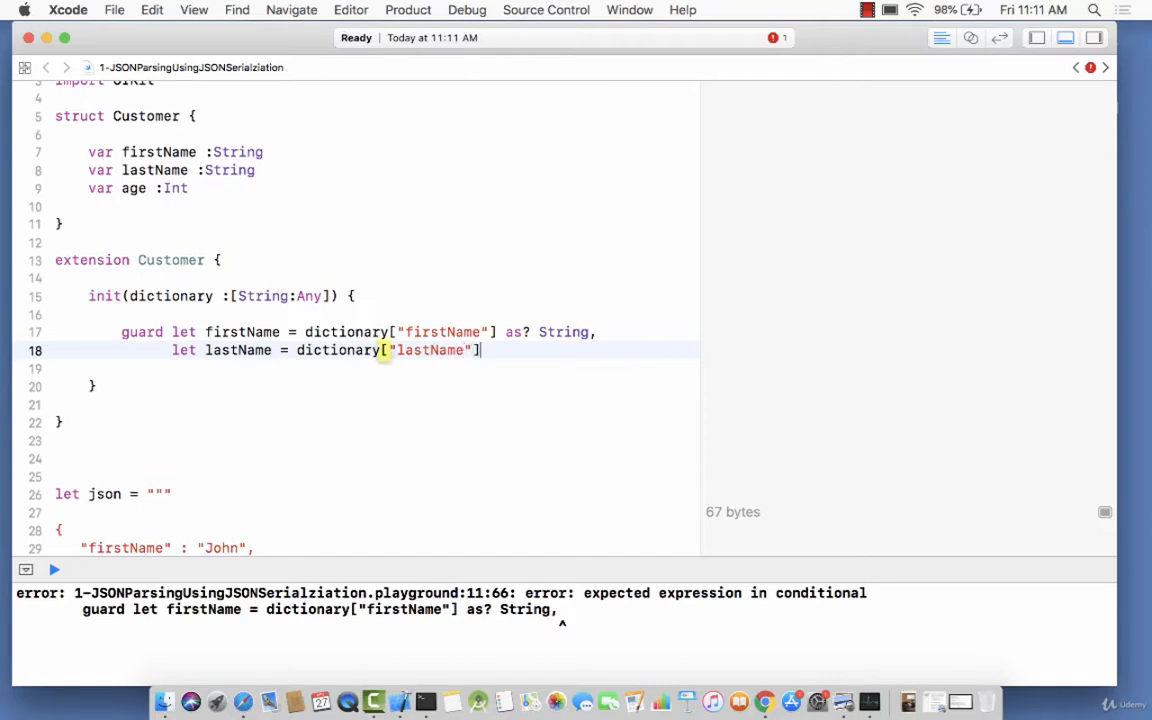
text(as? Sring,)
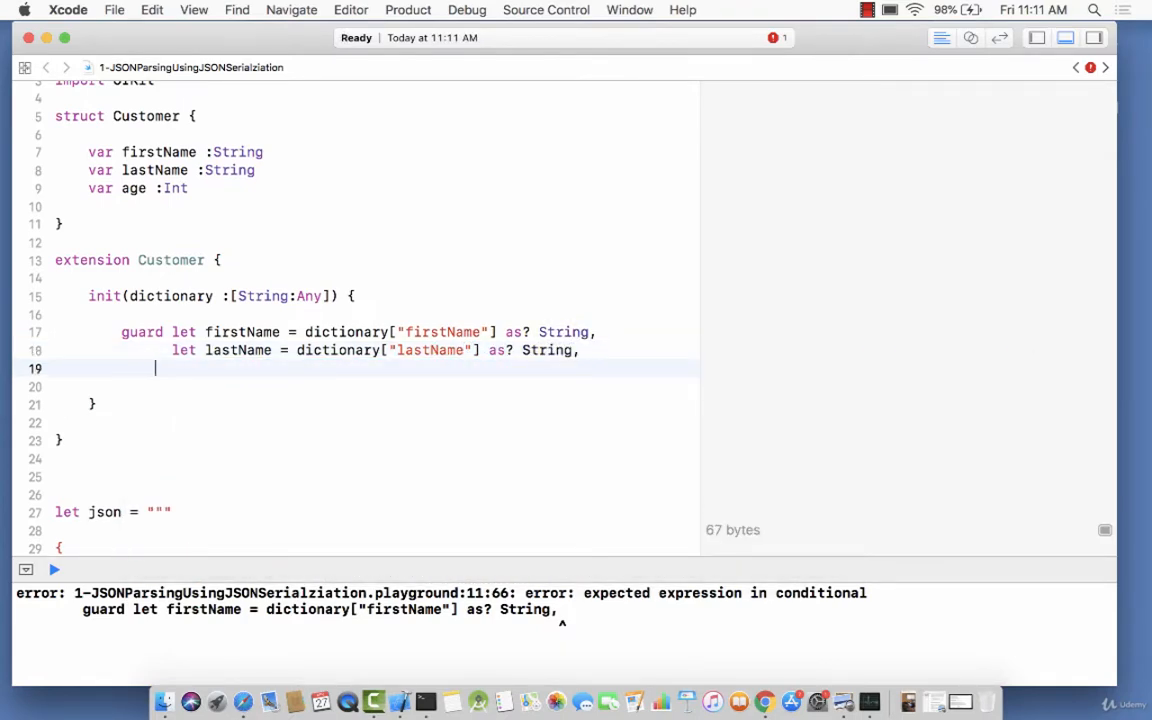
text(let age)
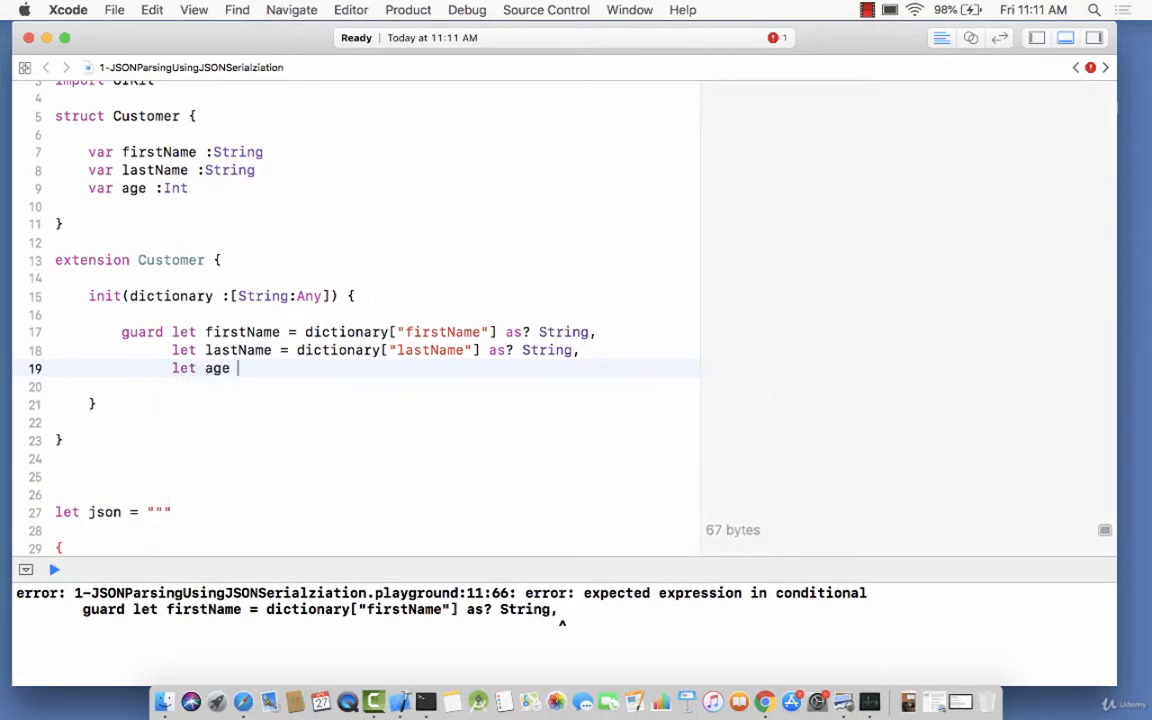
text(= dictionary["])
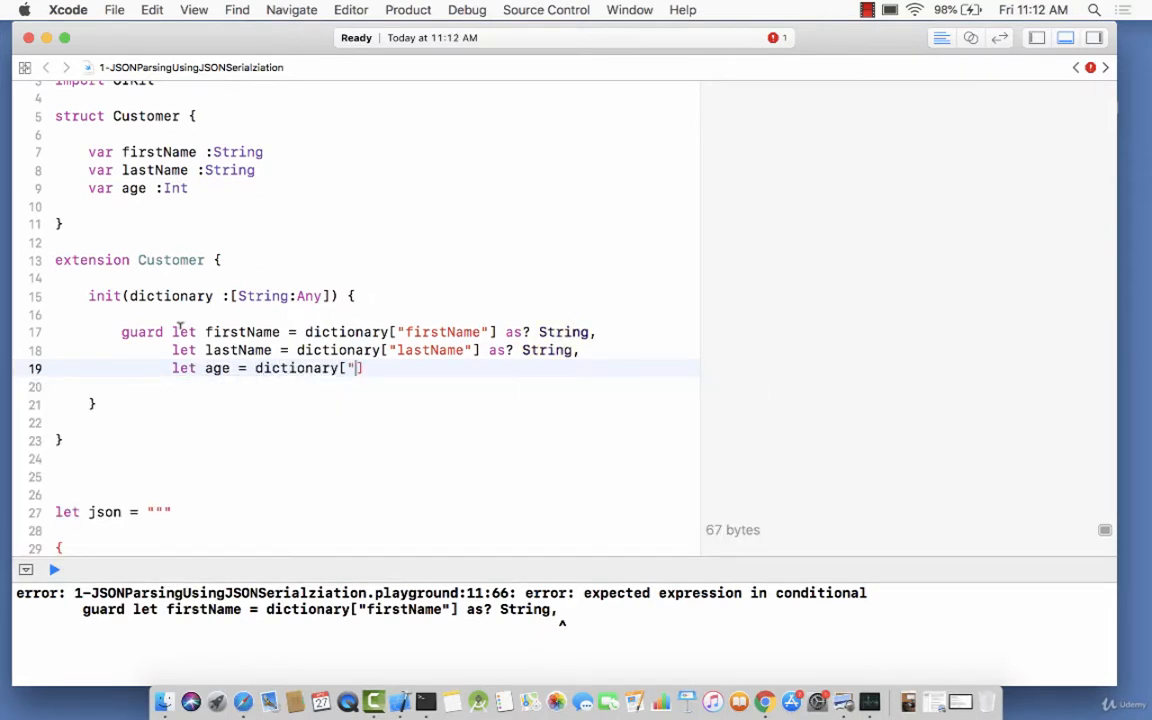
text(age"] as?)
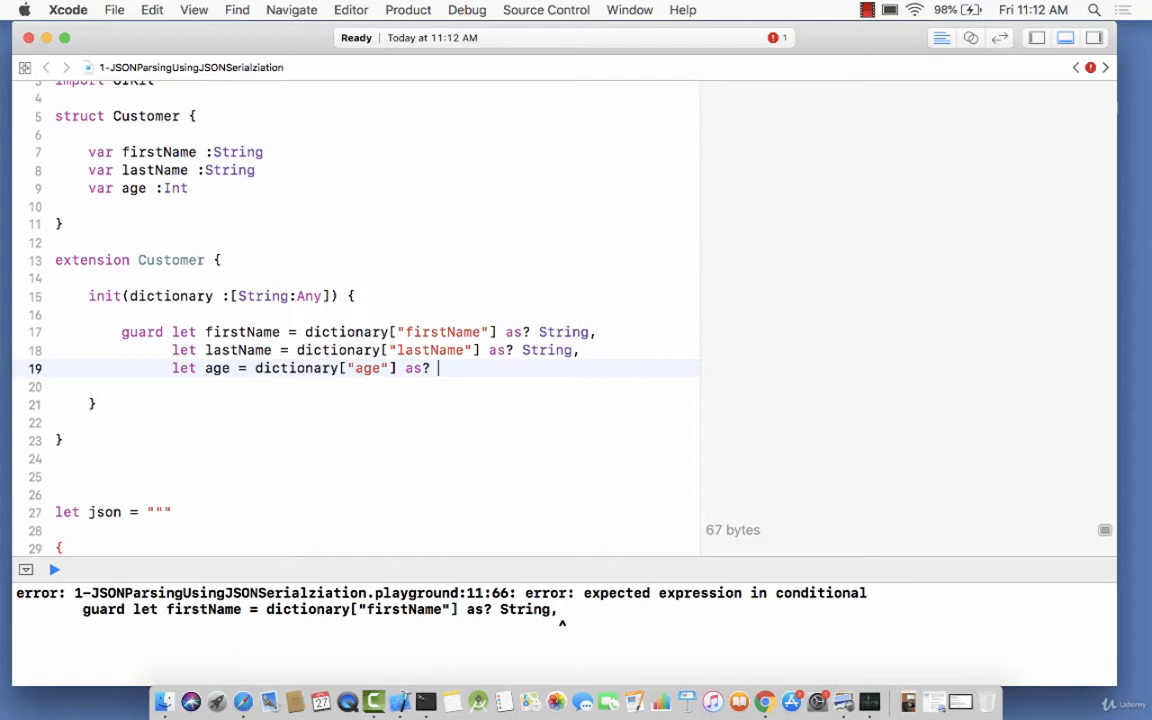
text(Int else {)
text(return nil)
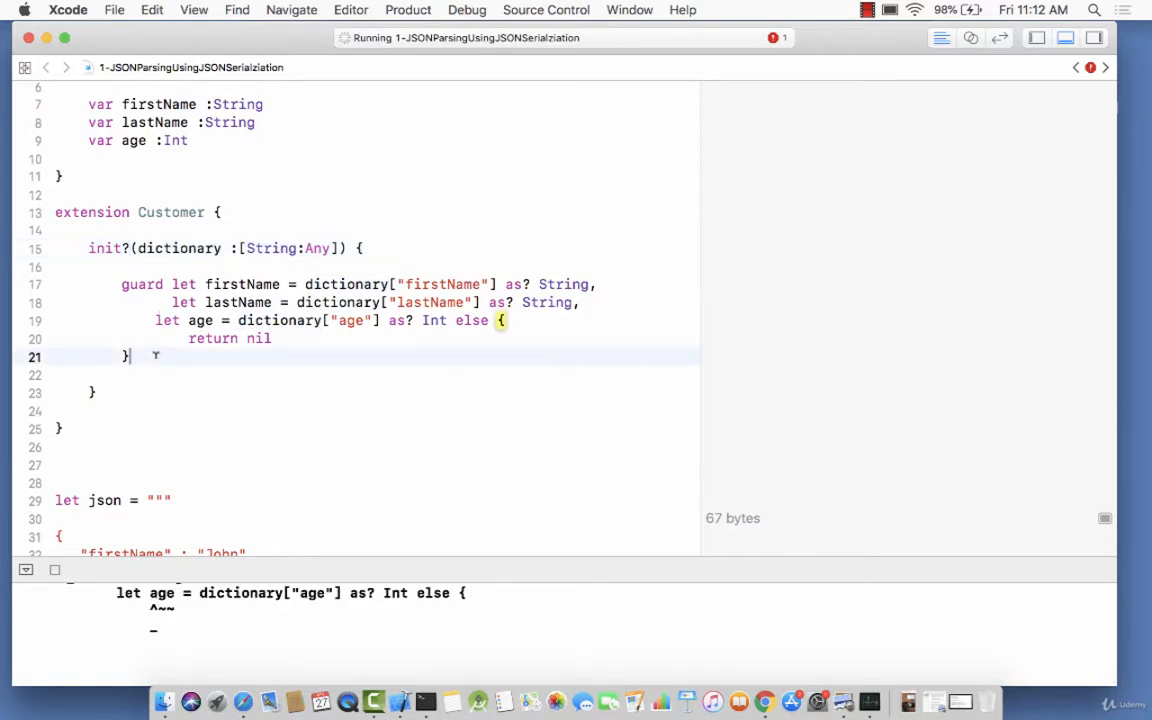
text(self.)
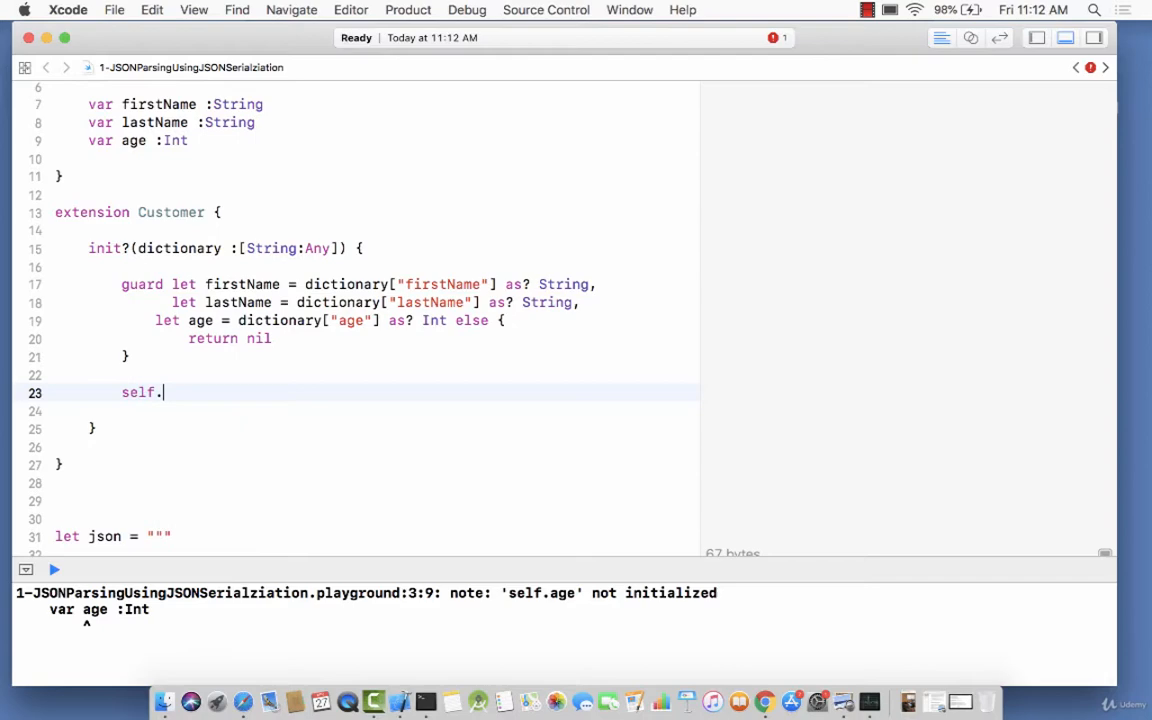
Assign self.firstName, self.lastName and self.age from the unwrapped values
text(firstName = firstName)
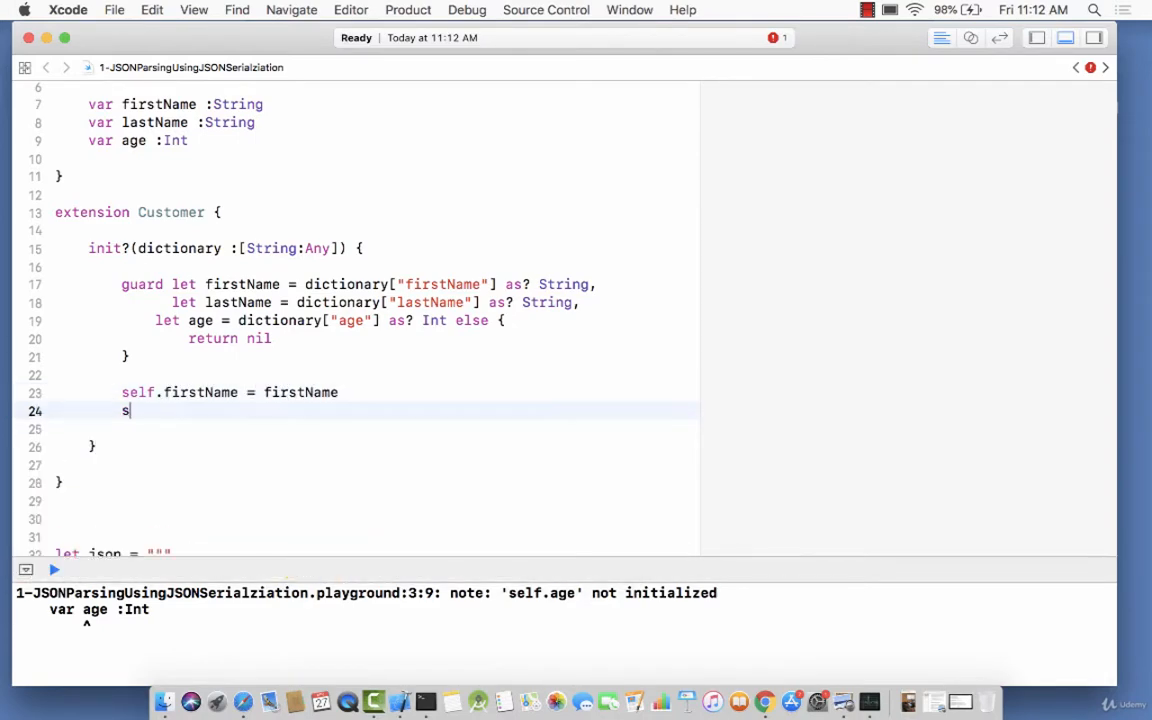
text(elf.lastName = lastName)
click(378, 428)
text(self.age = age)
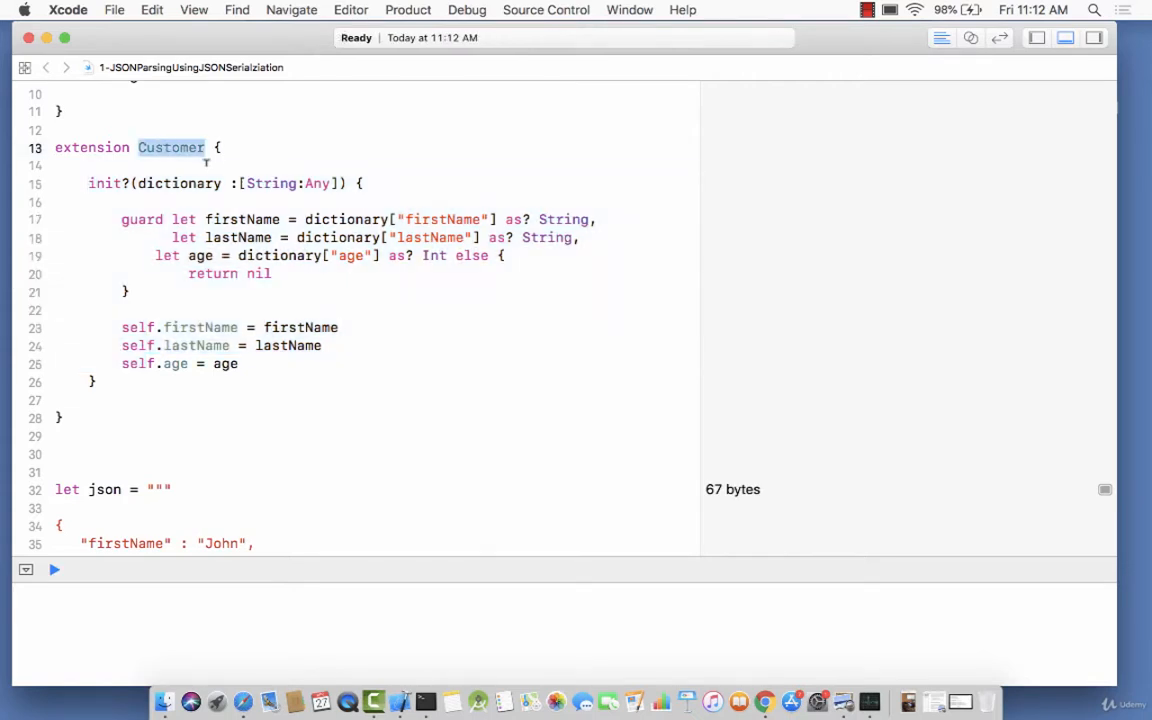
Make a blank line at the top of the if let dictionary block above the lookups
click(172, 148)
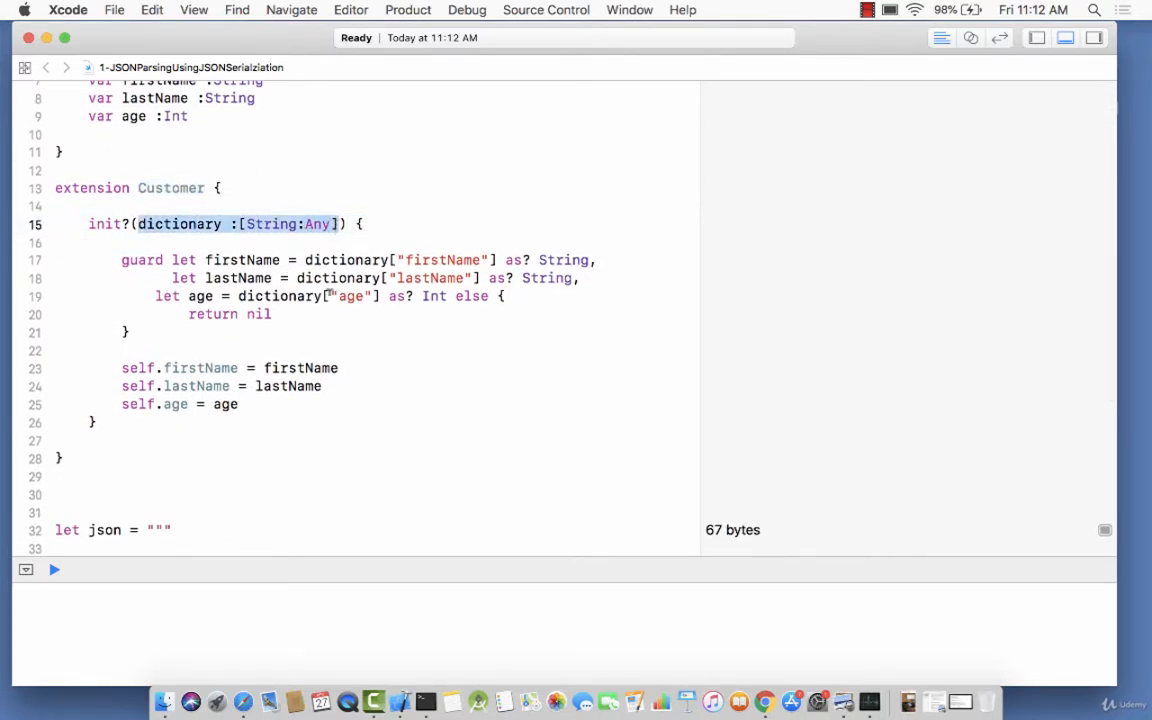
scroll(down, 3)
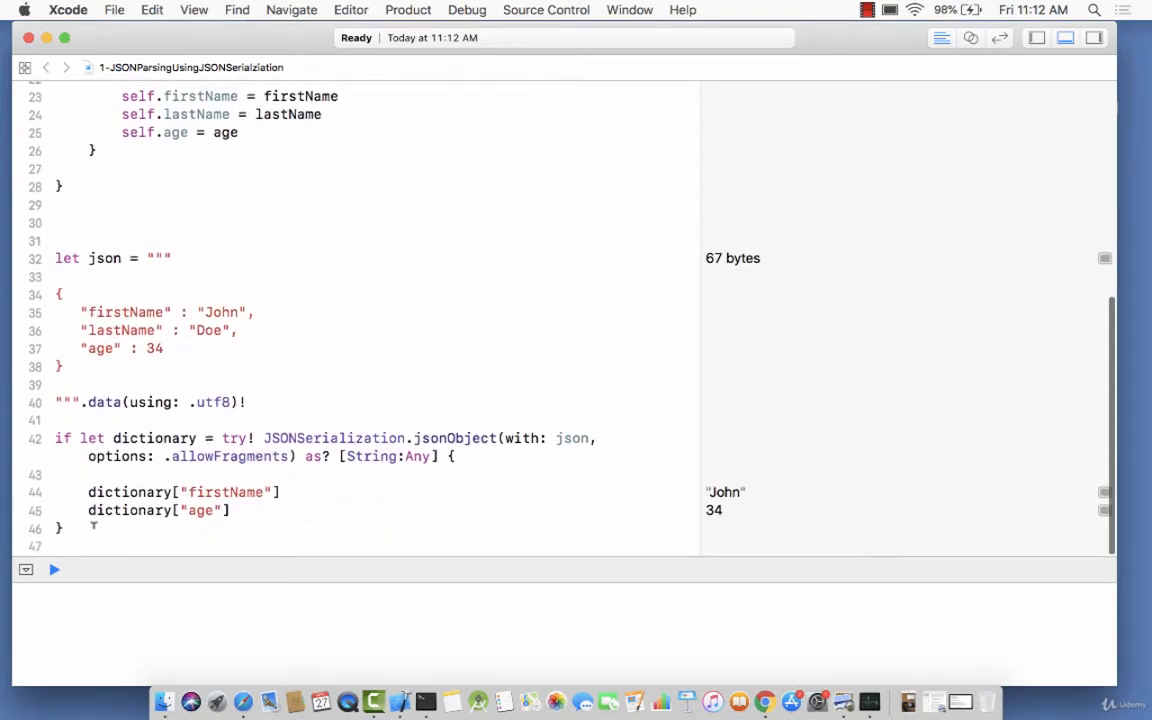
click(54, 568)
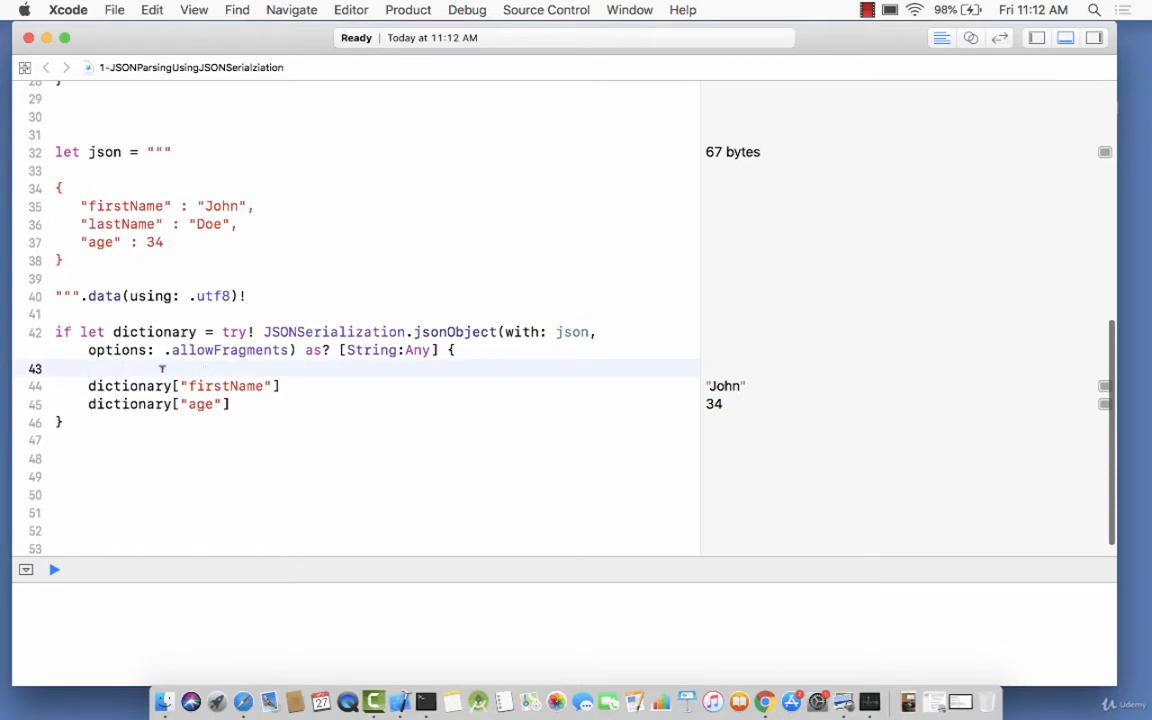
double_click(154, 332)
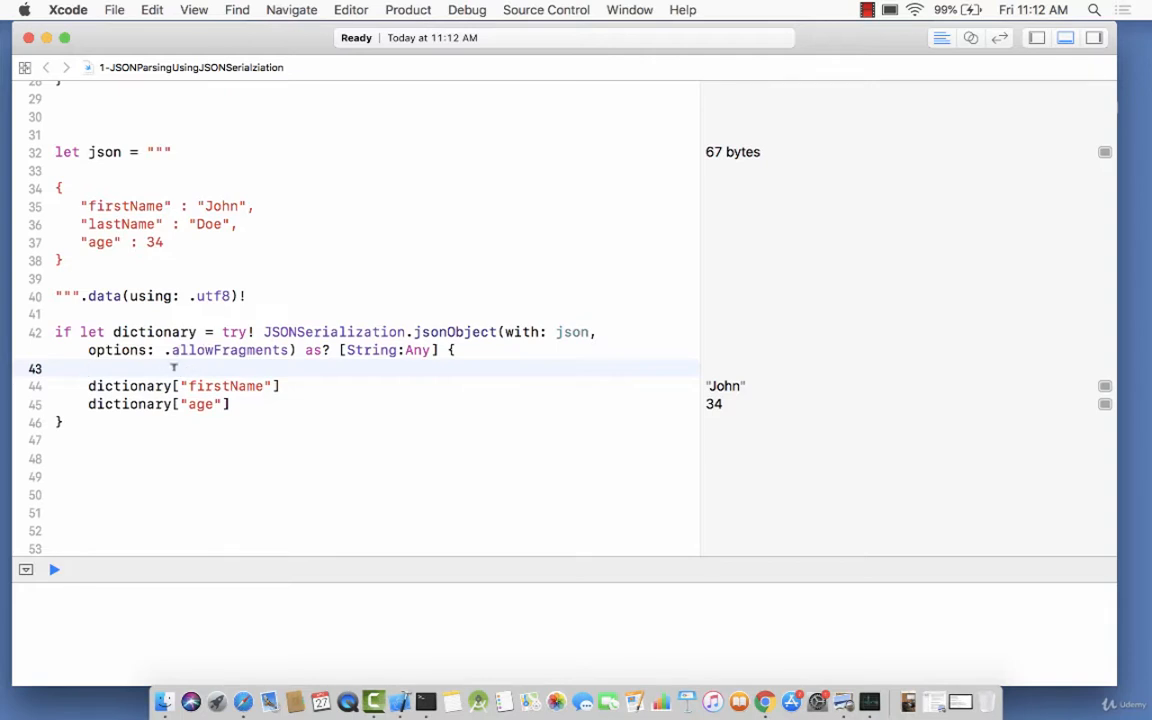
Write if let customer = Customer(dictionary: dictionary) { } and run to show the failable init being called
text(let)
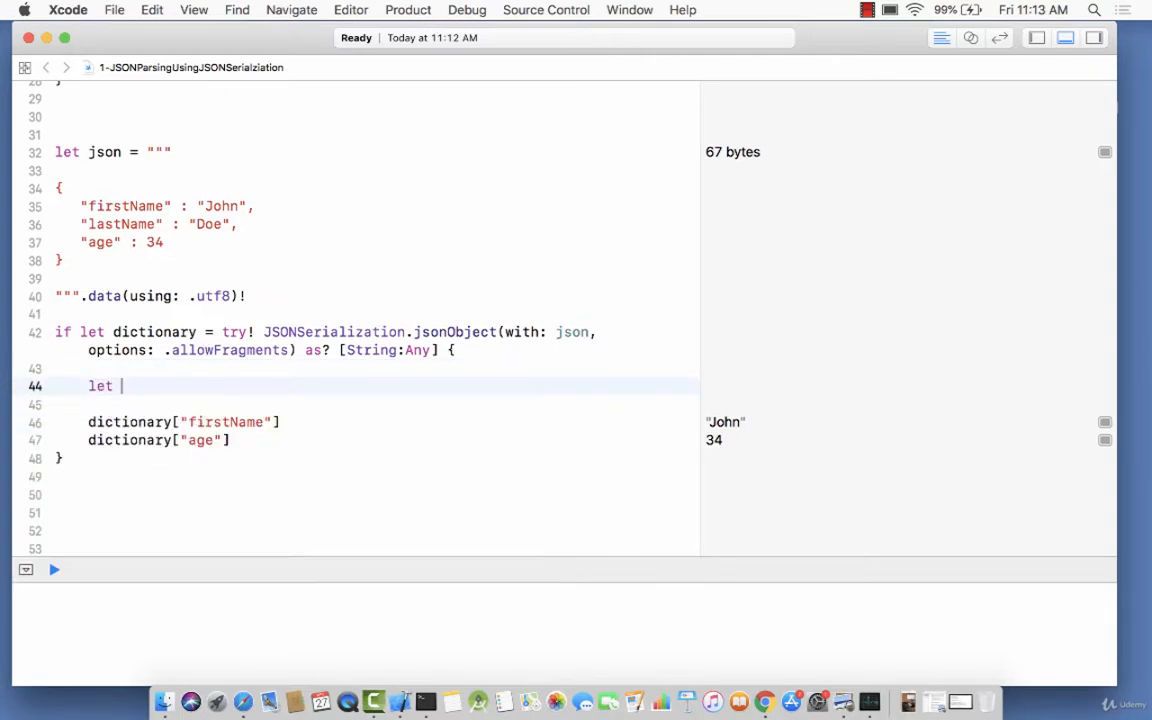
text(customer =)
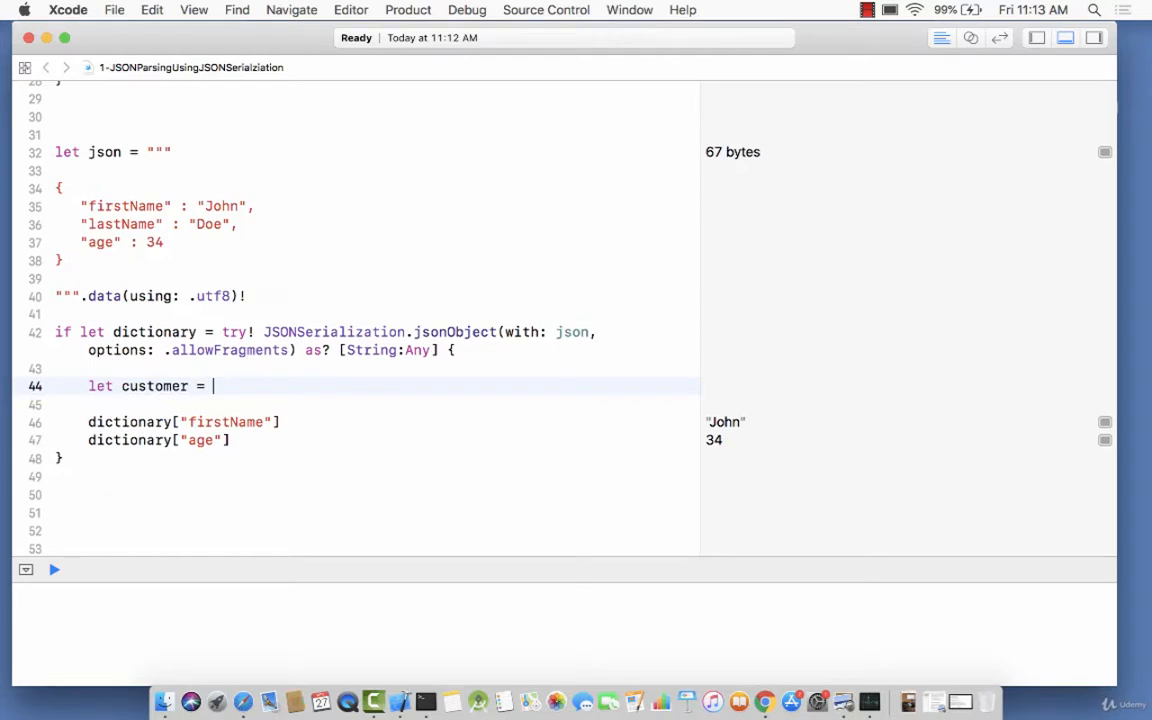
text(Customer()
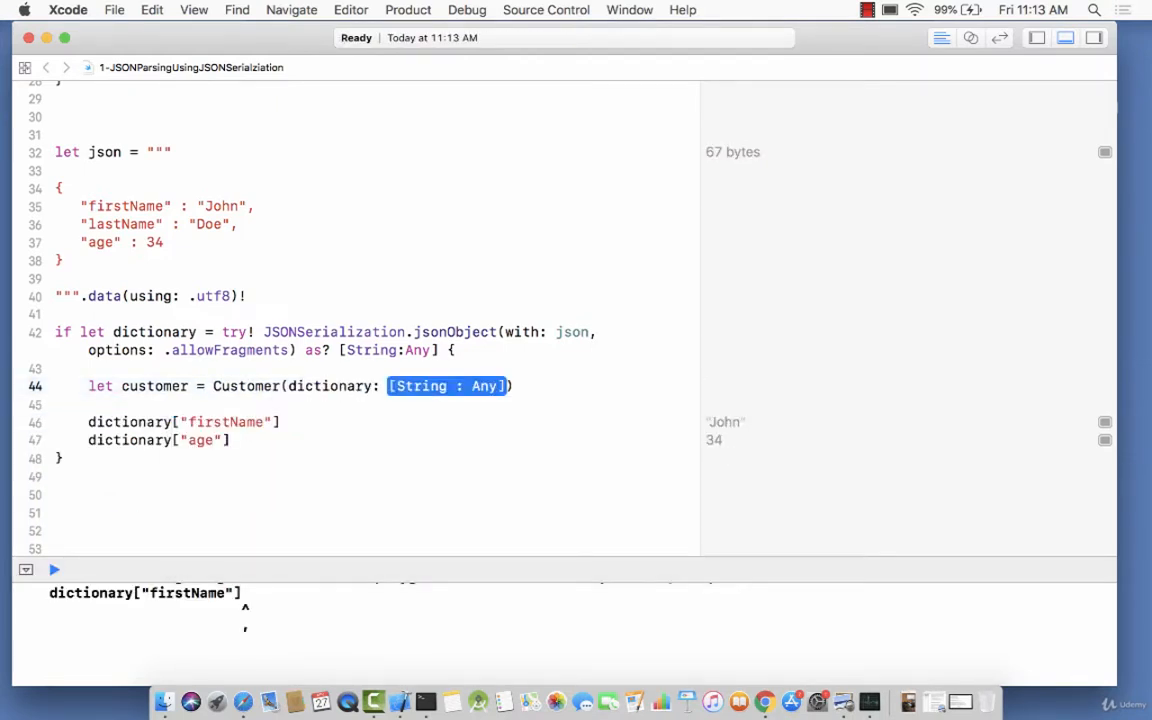
text(dictionary)
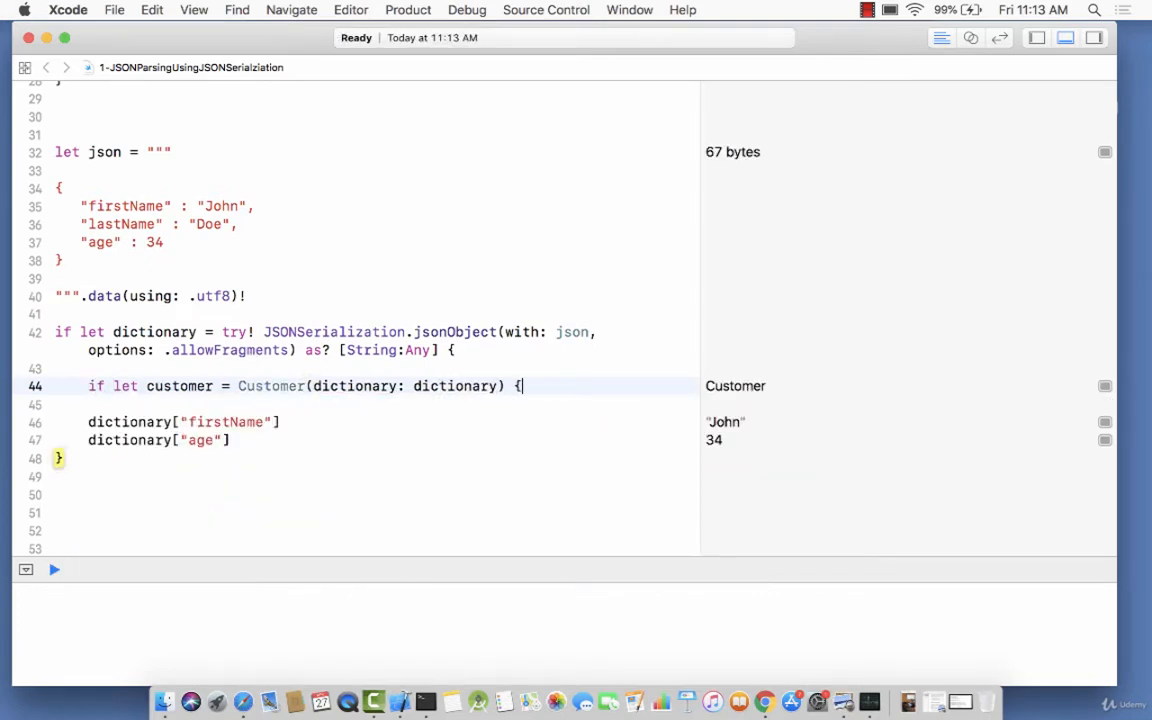
click(54, 568)
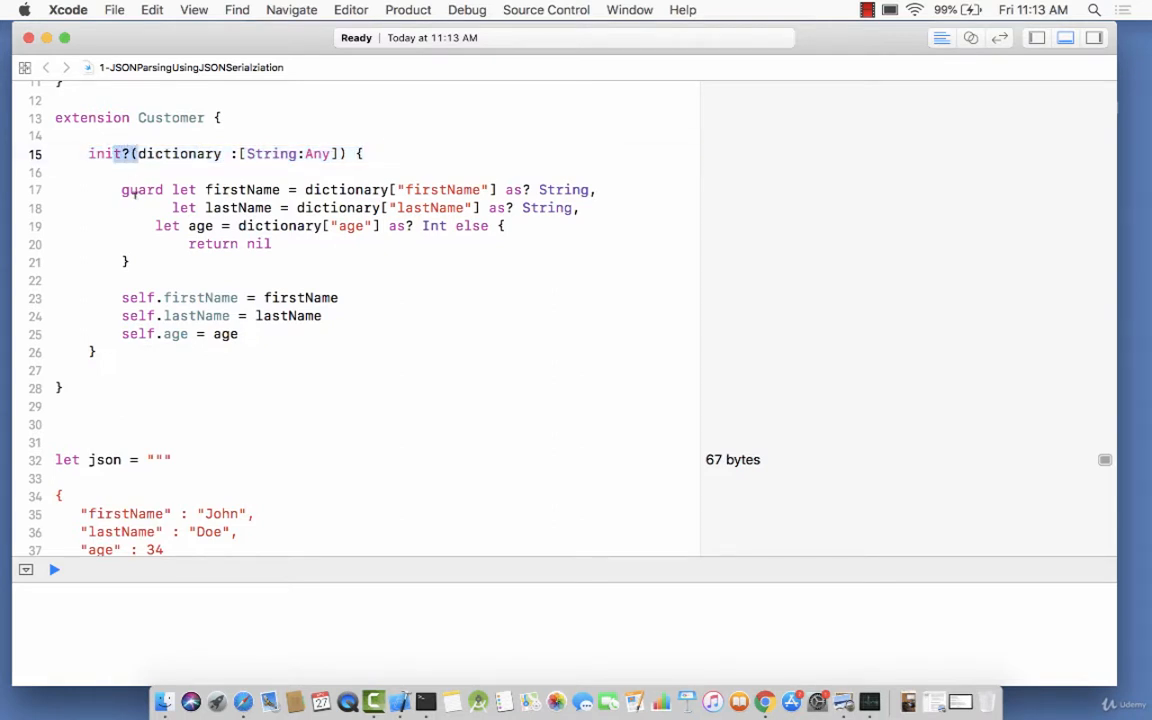
scroll(down, 3)
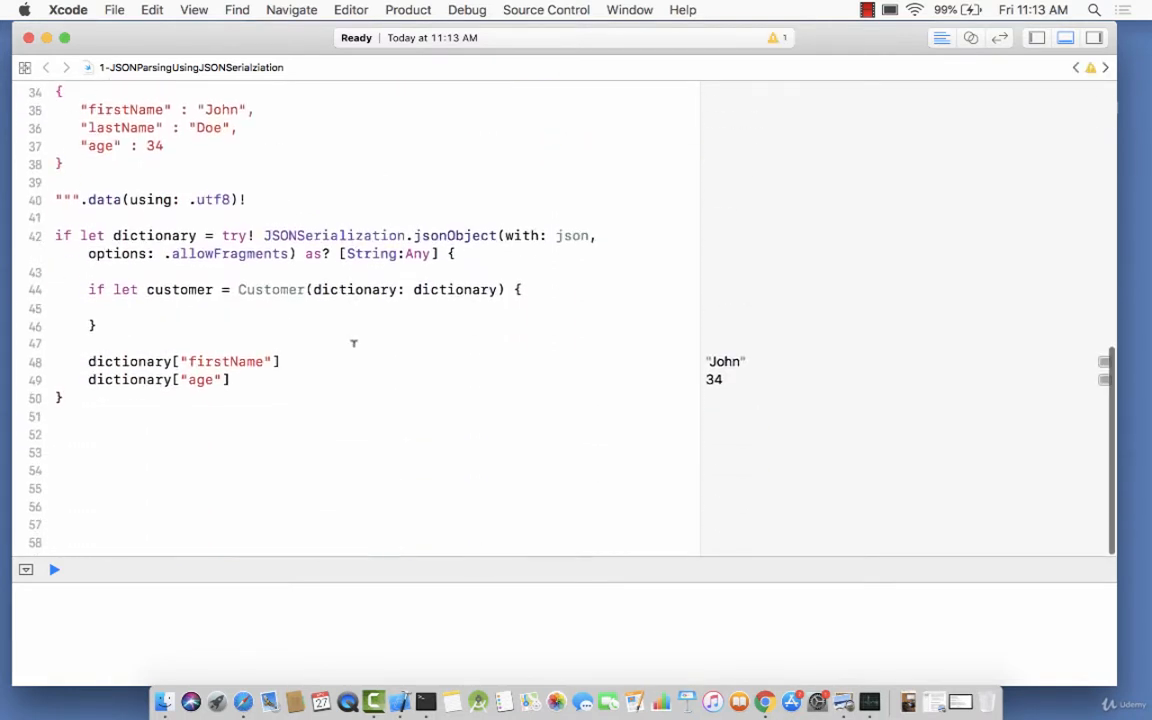
Print customer inside the if-let so the output shows Customer(firstName: "John", lastName: "Doe", age: 34)
text(print(customer)
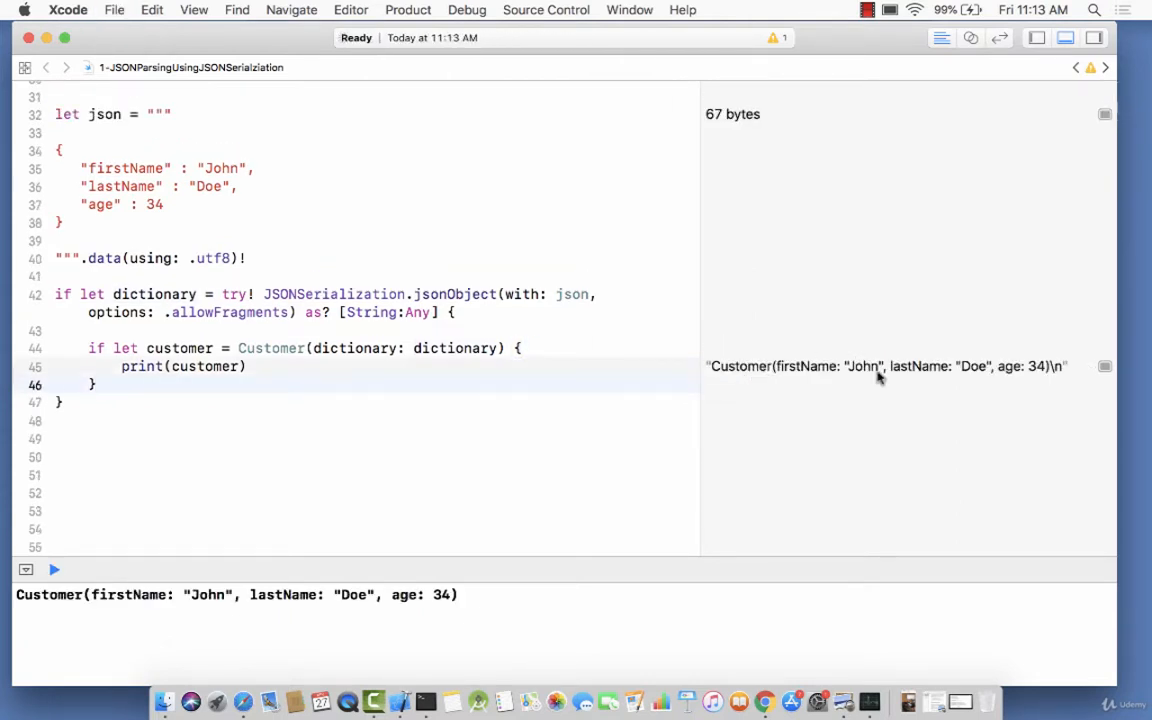
mouse_move(880, 376)
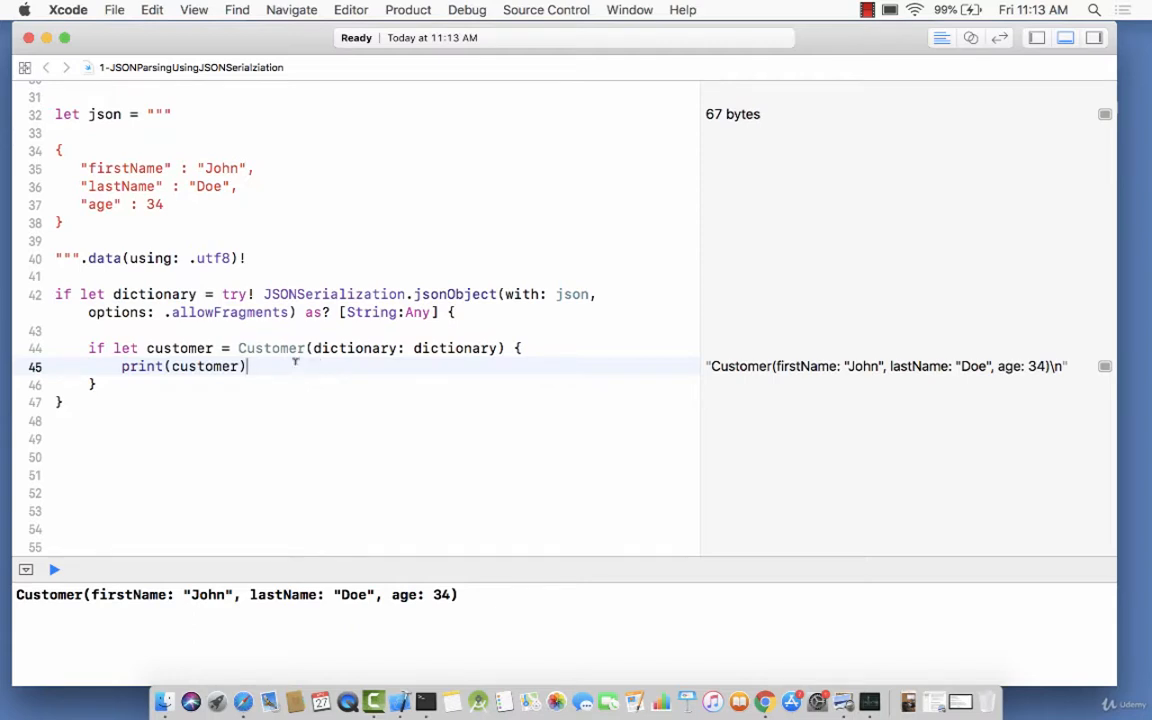
scroll(up, 3)
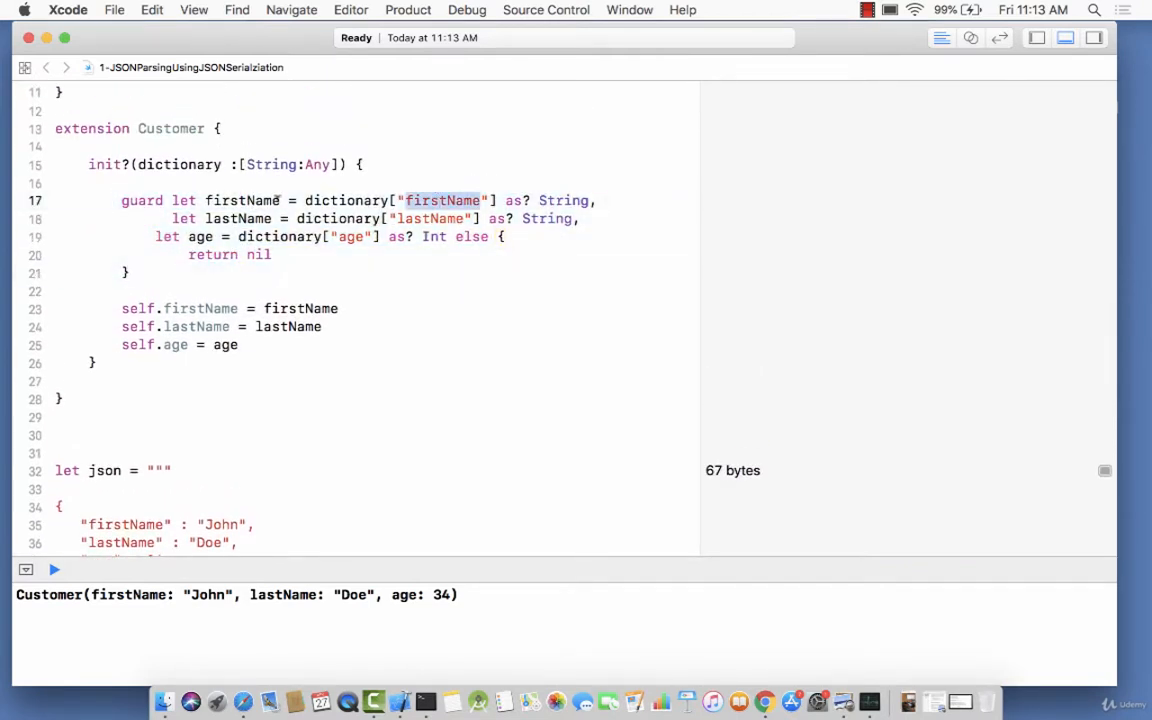
click(240, 218)
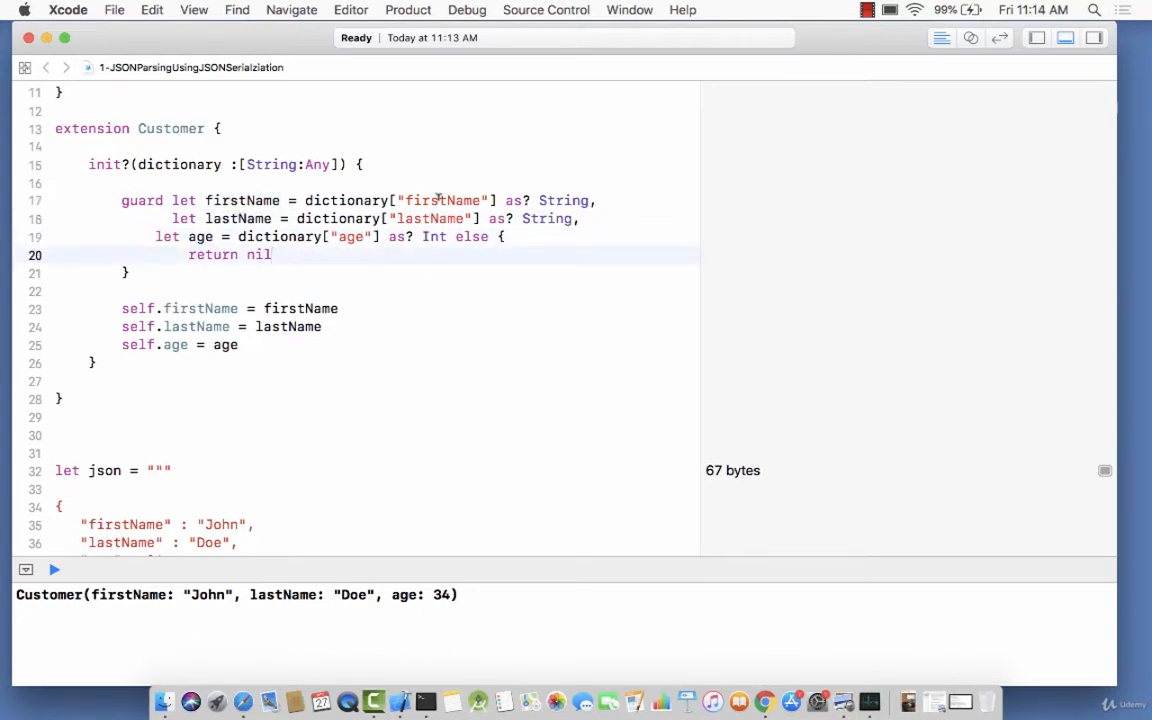
double_click(442, 200)
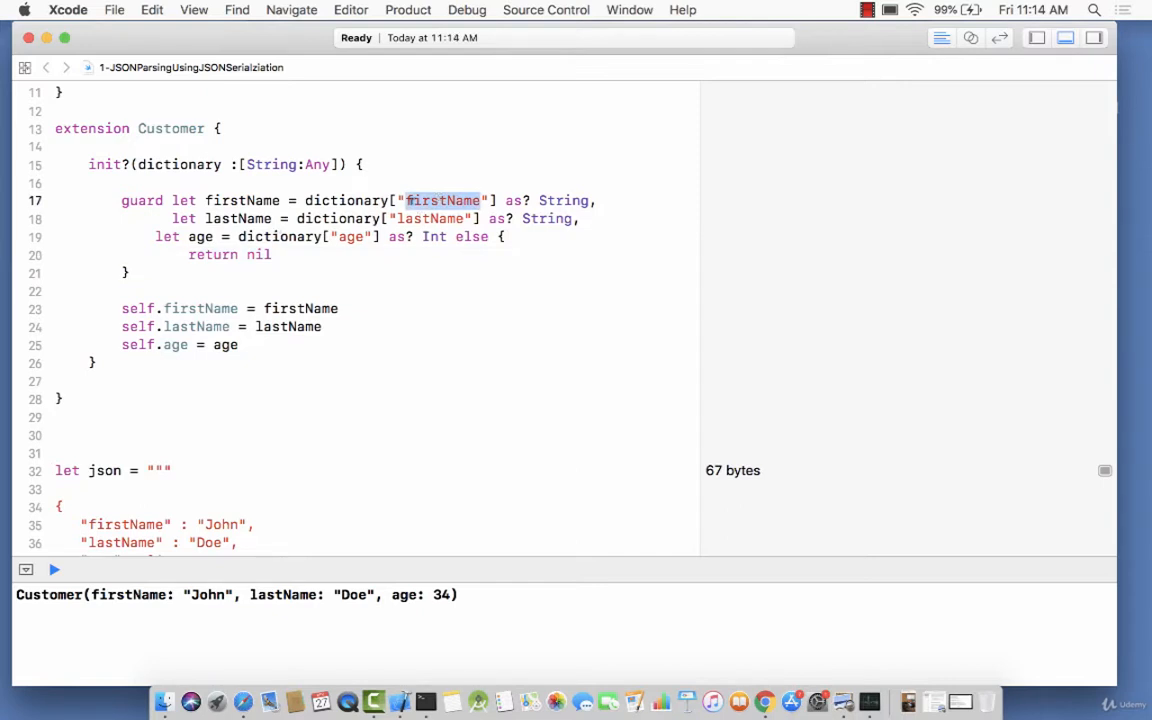
double_click(240, 200)
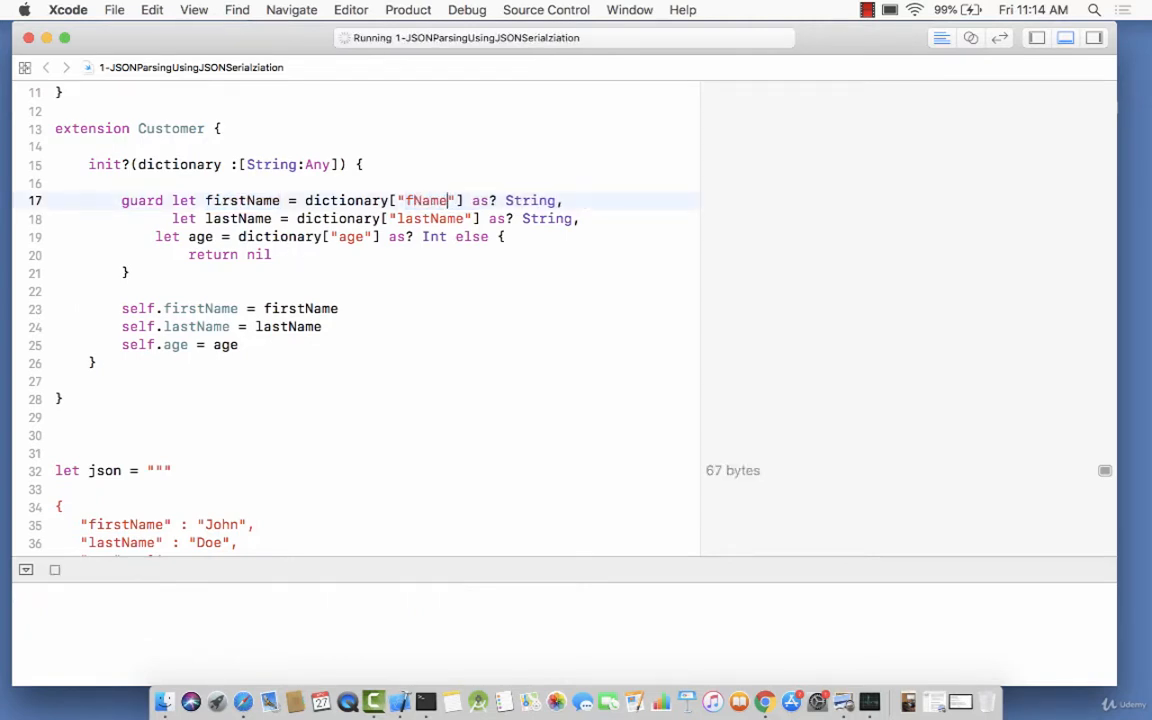
text(firstName)
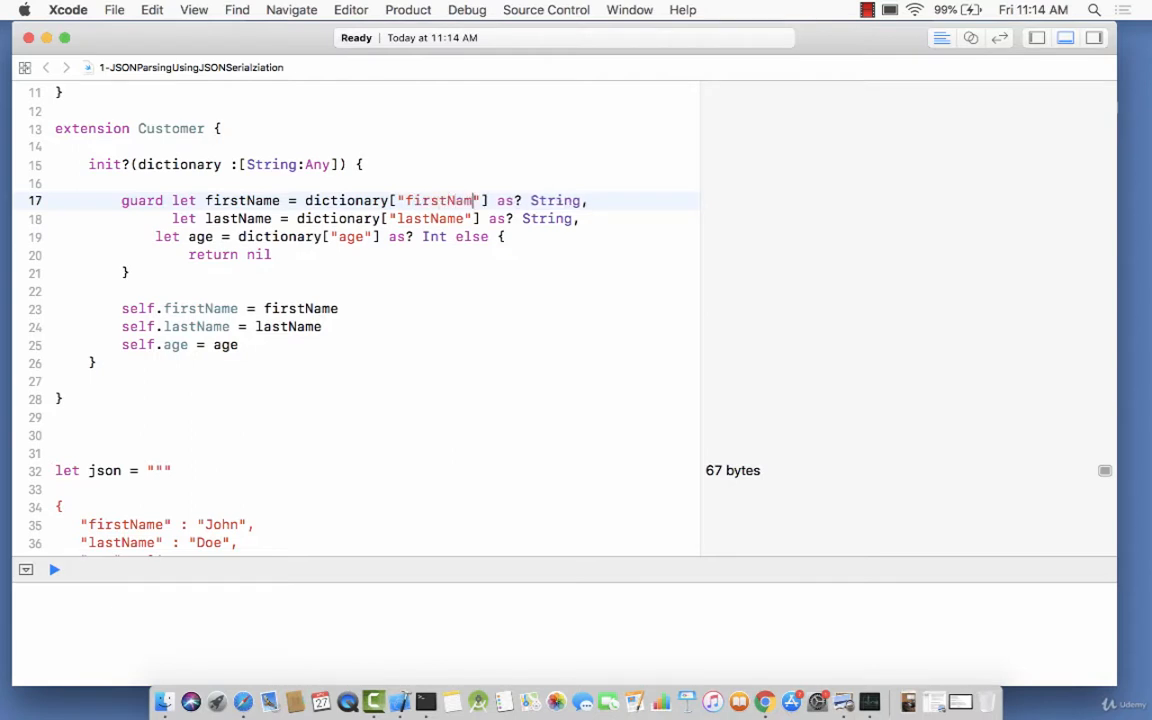
scroll(down, 3)
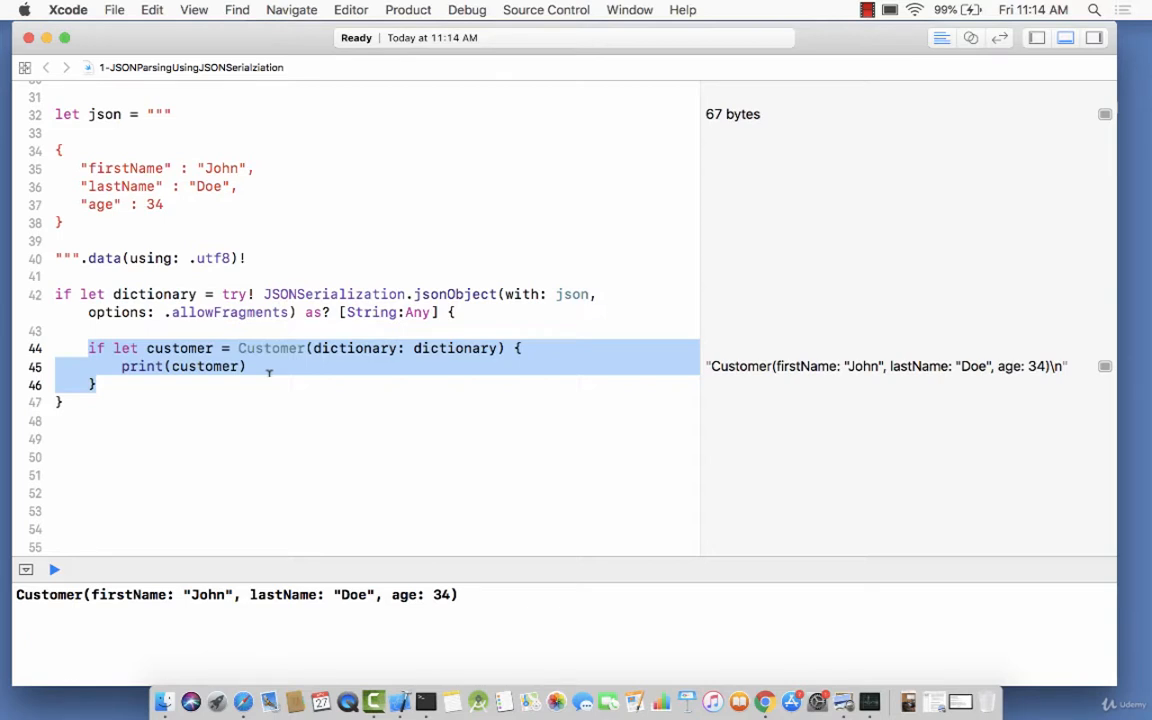
scroll(up, 3)
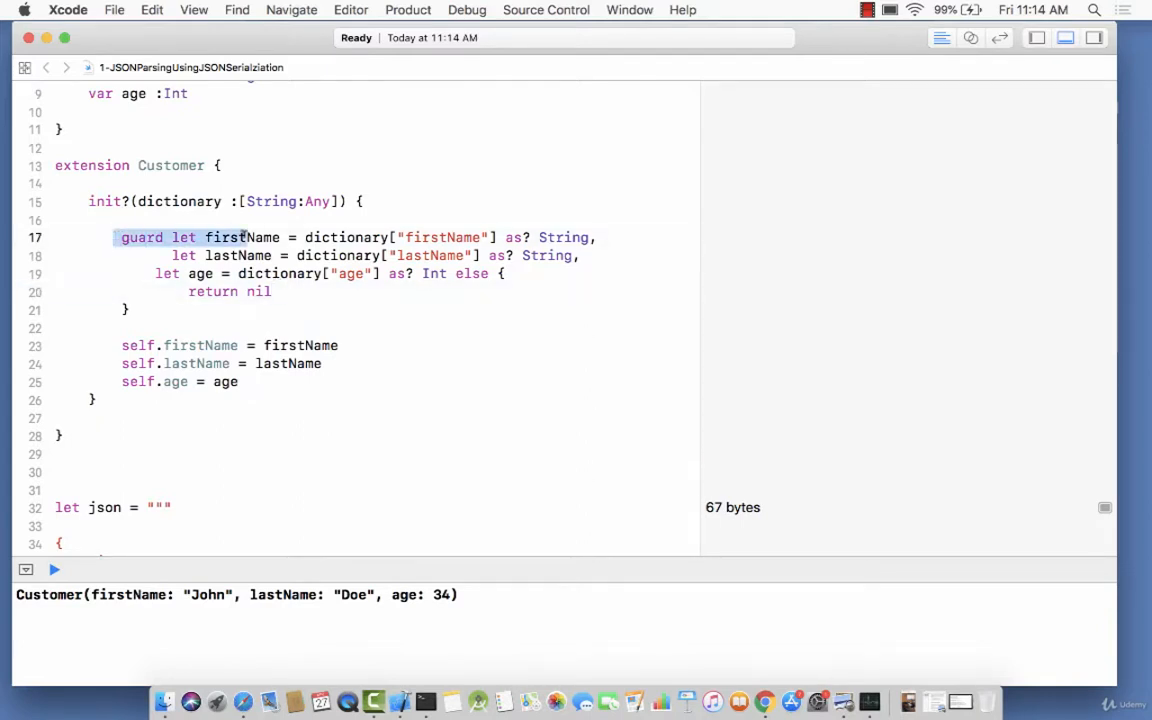
drag(120, 236, 128, 310)
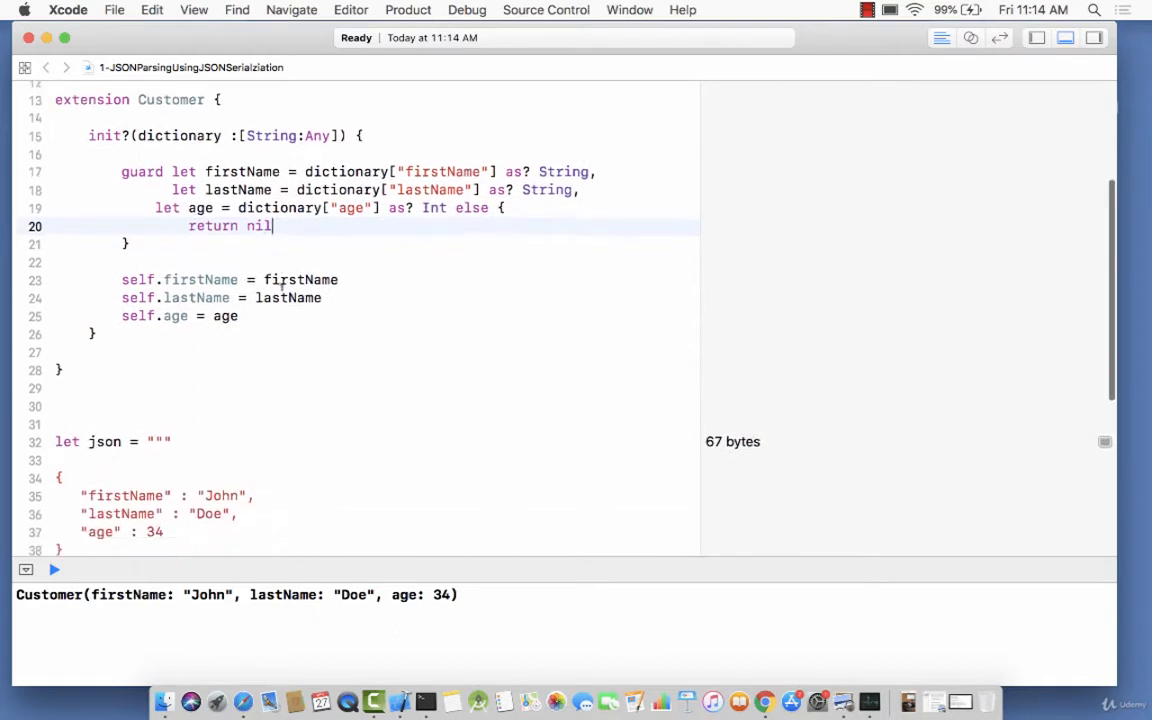
scroll(down, 3)
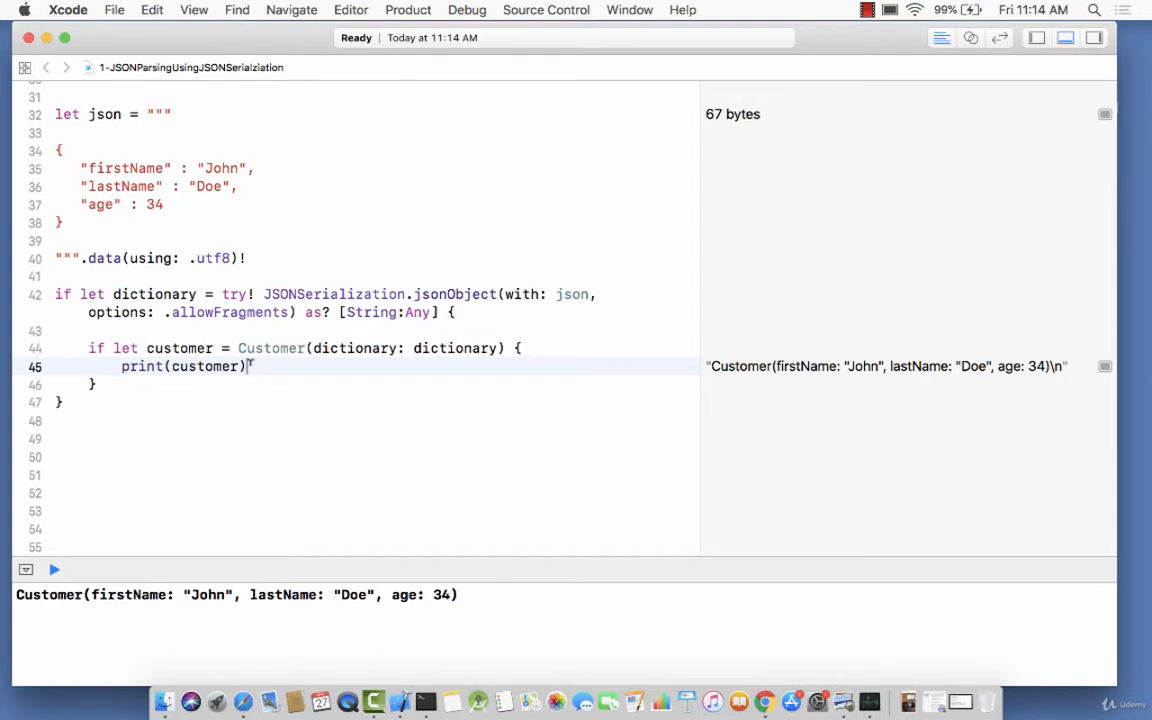
double_click(332, 294)
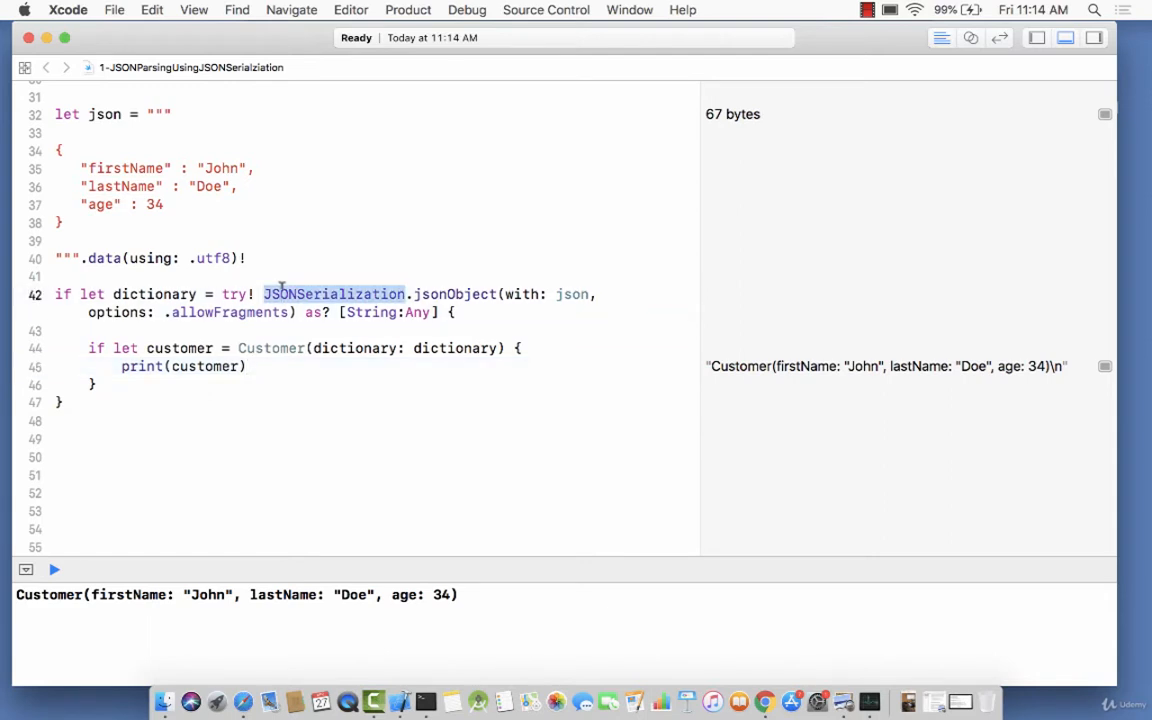
mouse_move(324, 332)
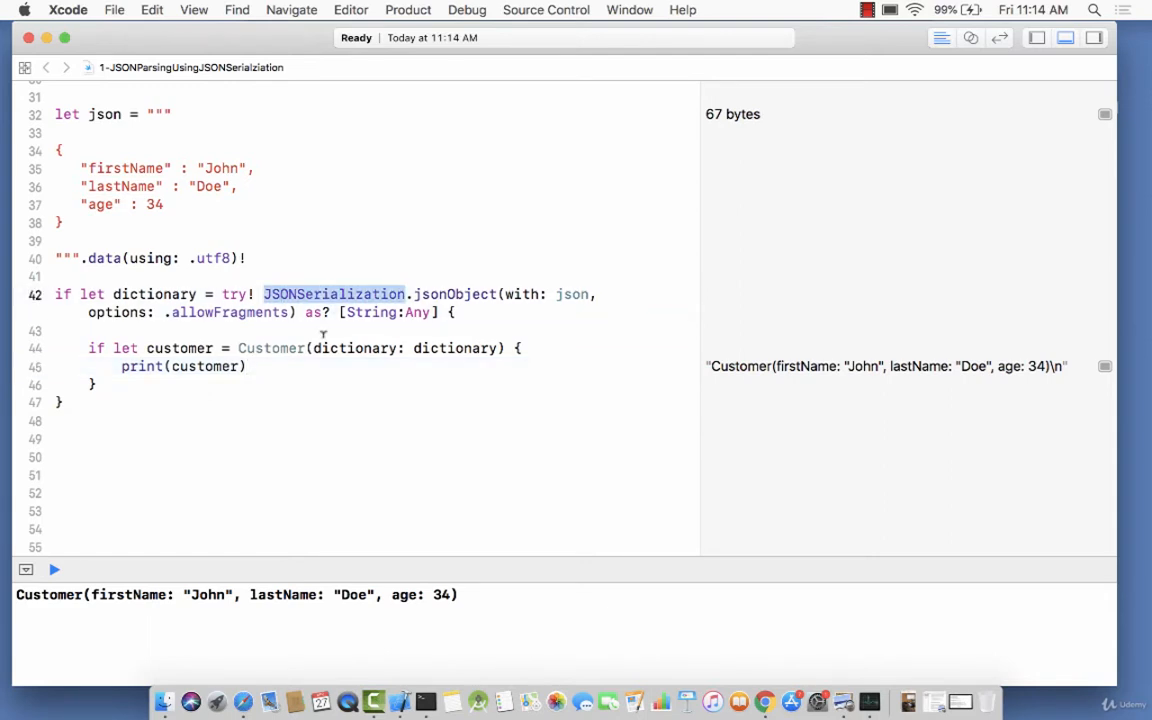